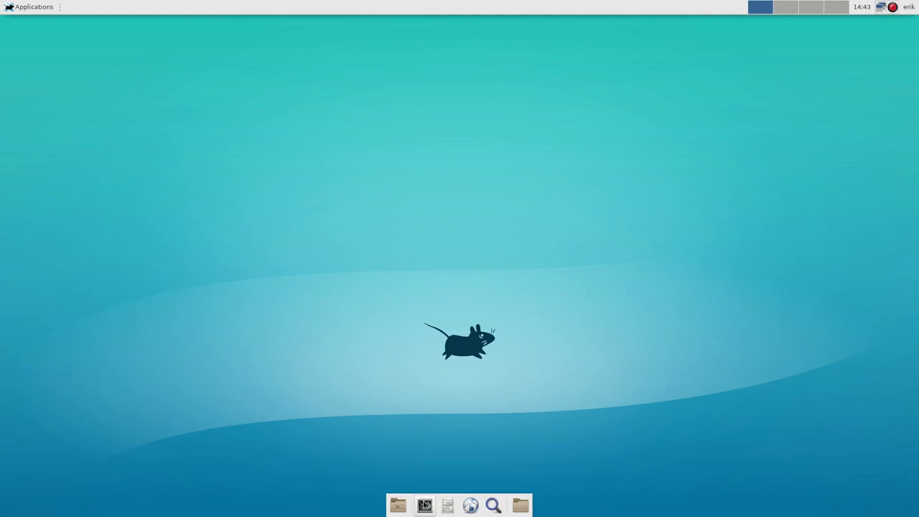
Launch a terminal from the dock and run neofetch via Tab completion to show Arch system info.
{"action": "left_click", "coordinate": [425, 506]}
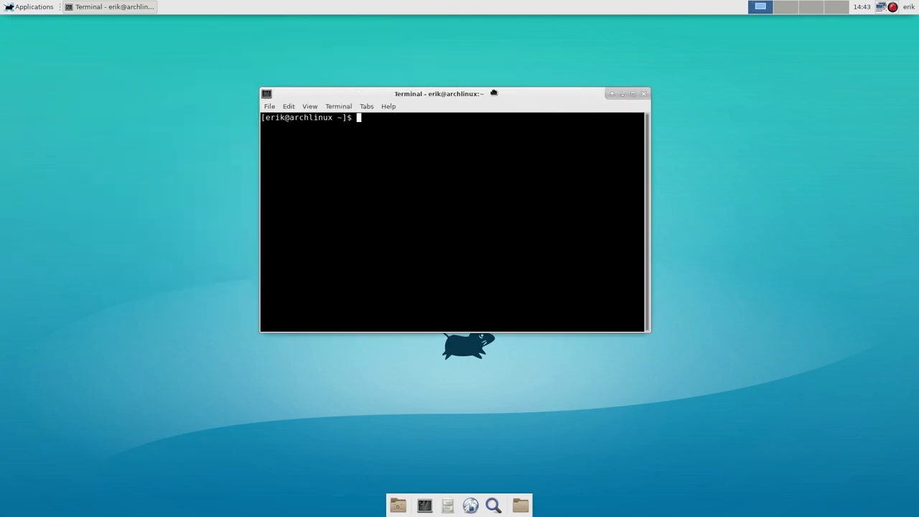
{"action": "mouse_move", "coordinate": [494, 95]}
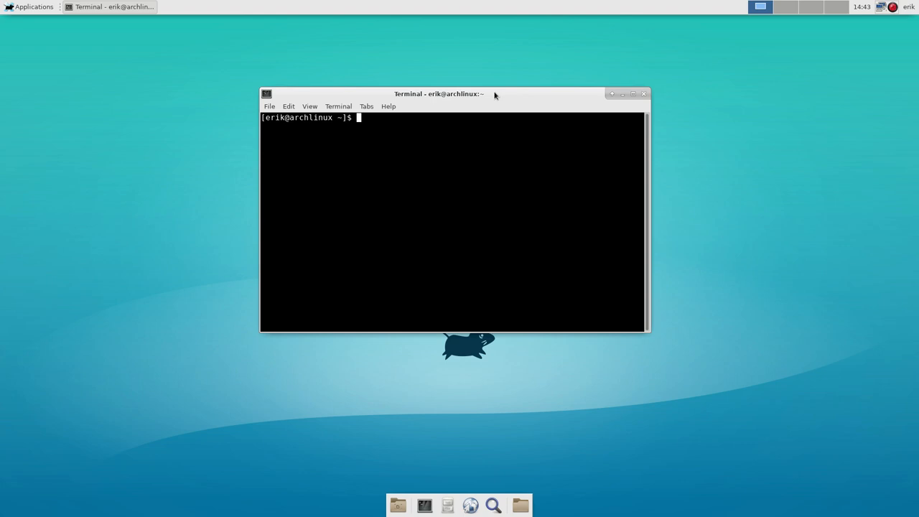
{"action": "type", "text": "s"}
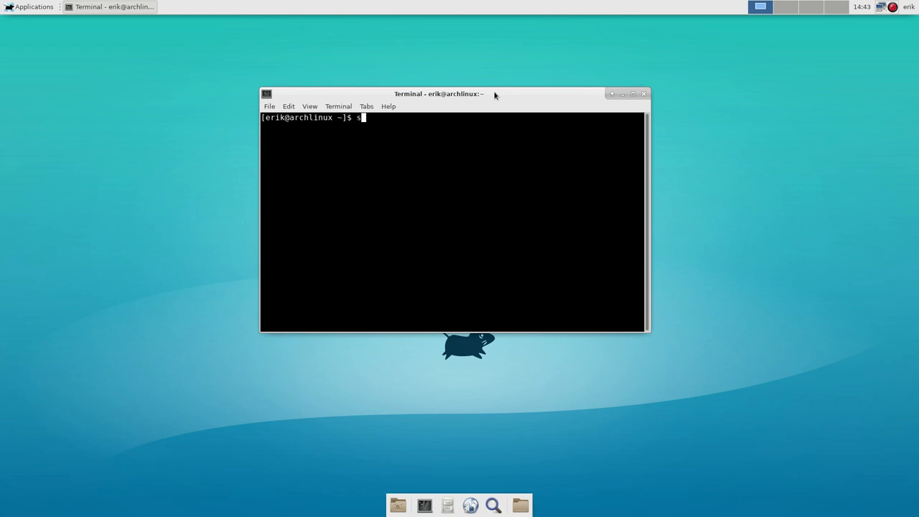
{"action": "type", "text": "noe"}
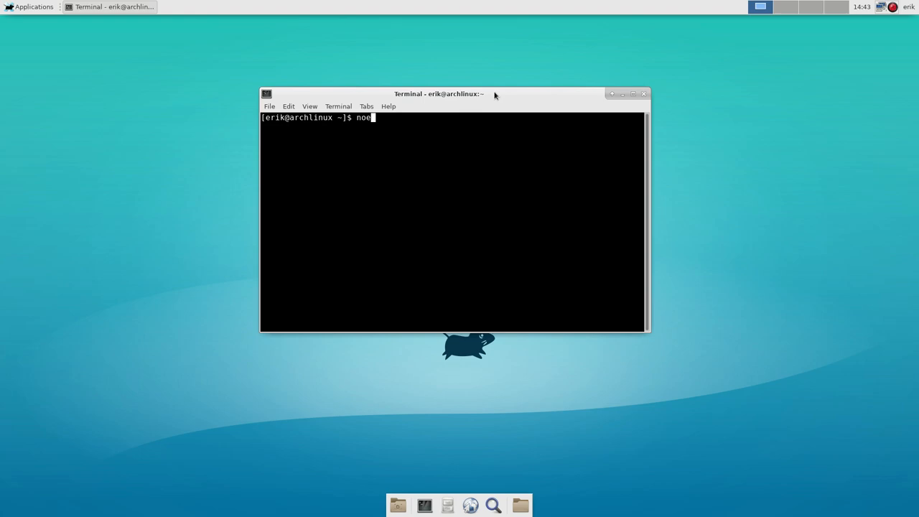
{"action": "key", "text": "Tab"}
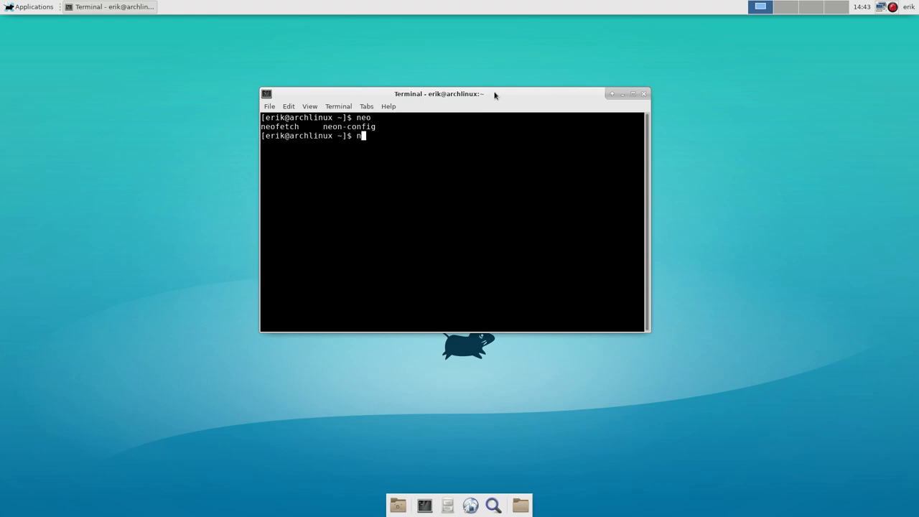
{"action": "key", "text": "Tab"}
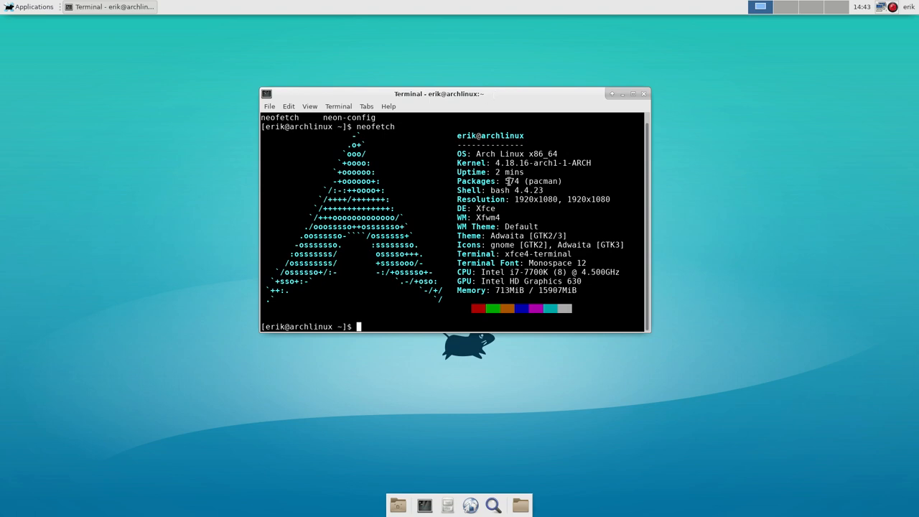
Close the terminal and bring up the Xfce Applications menu to browse categories.
{"action": "left_click", "coordinate": [644, 94]}
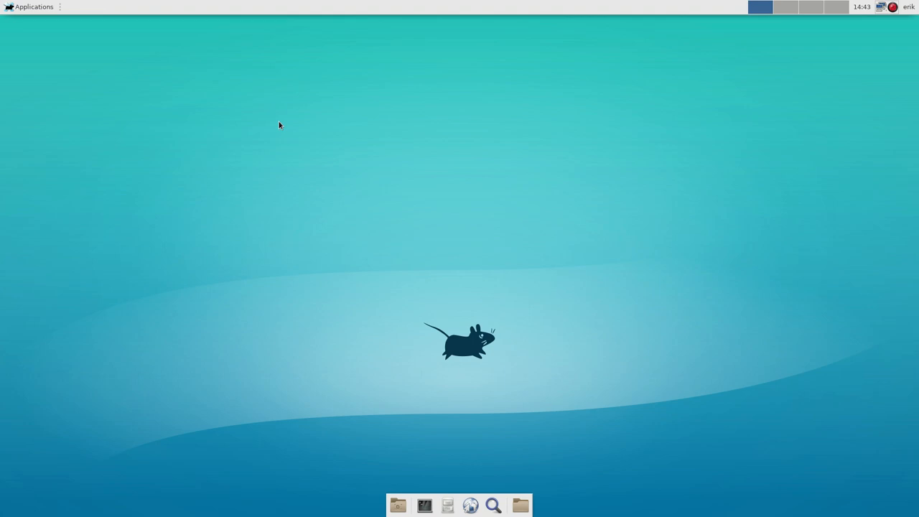
{"action": "left_click", "coordinate": [33, 6]}
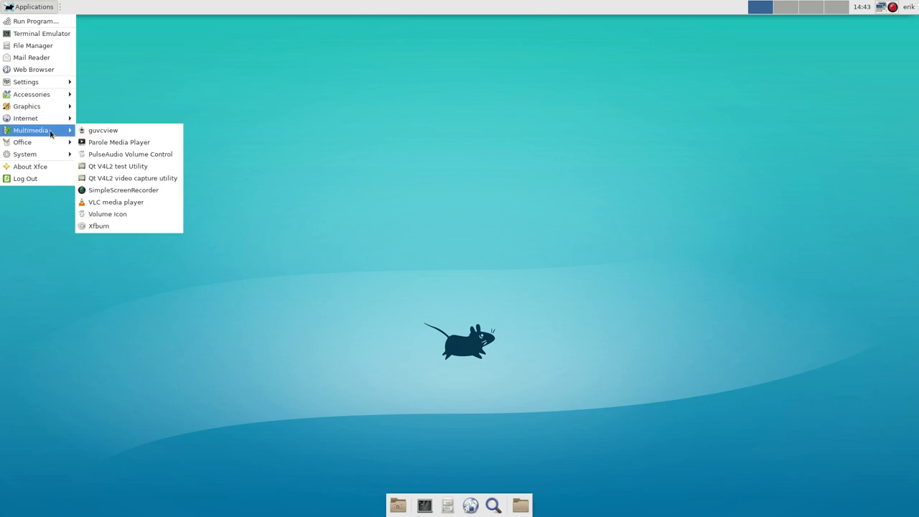
{"action": "mouse_move", "coordinate": [103, 129]}
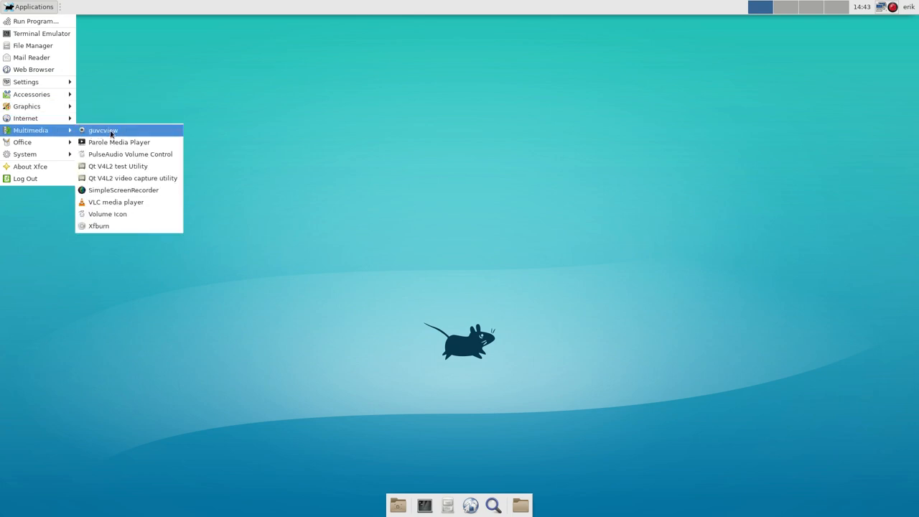
{"action": "mouse_move", "coordinate": [115, 201]}
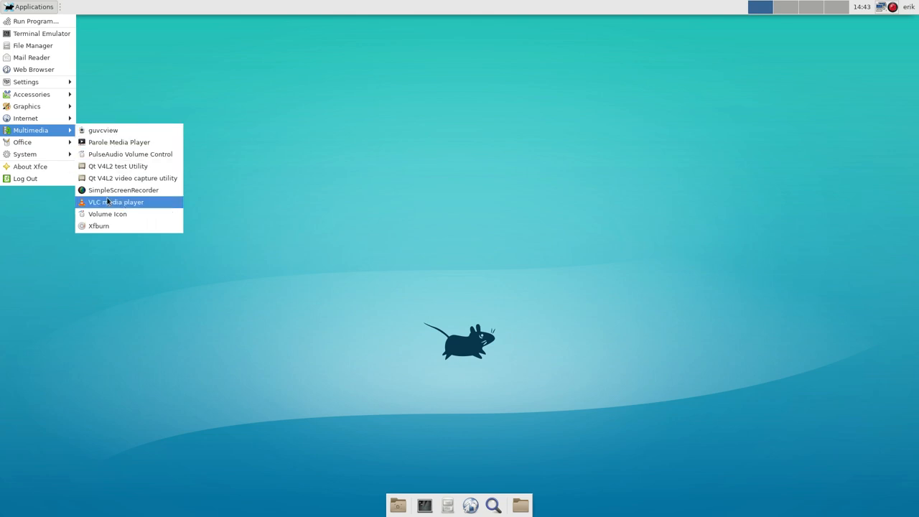
{"action": "mouse_move", "coordinate": [118, 142]}
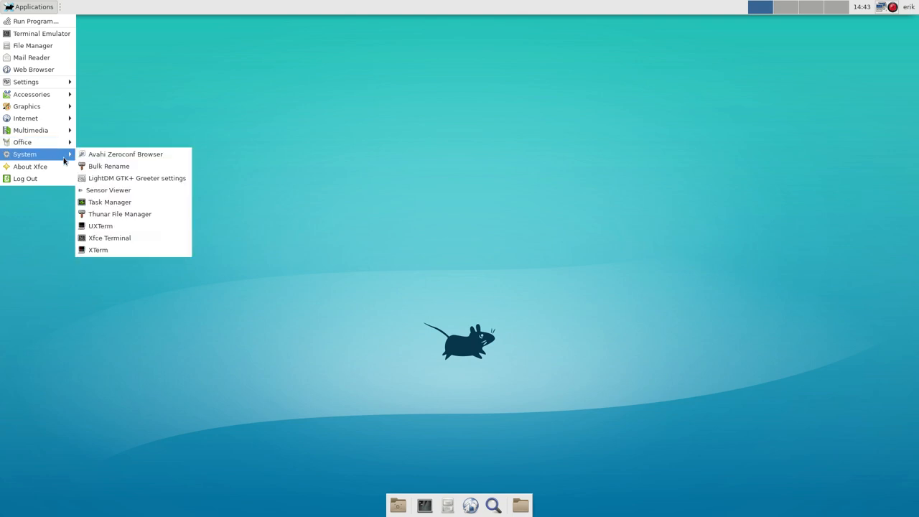
{"action": "mouse_move", "coordinate": [137, 178]}
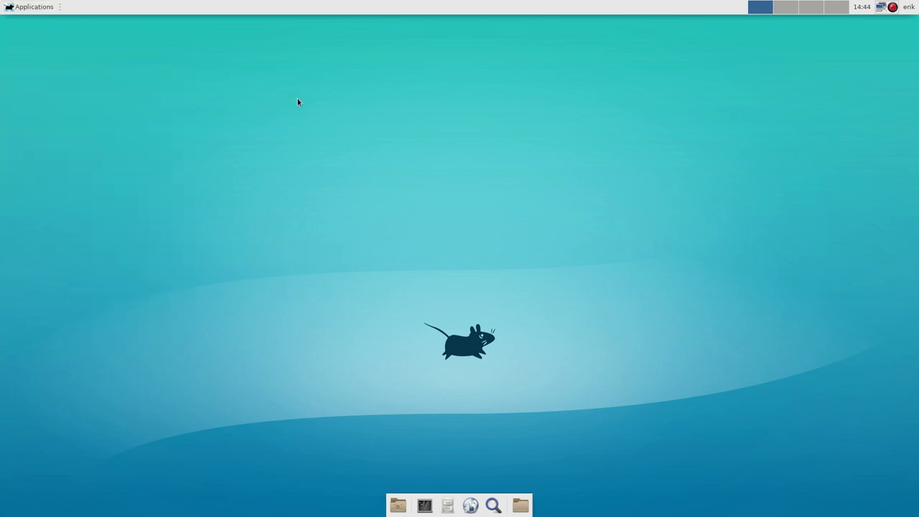
{"action": "mouse_move", "coordinate": [472, 294]}
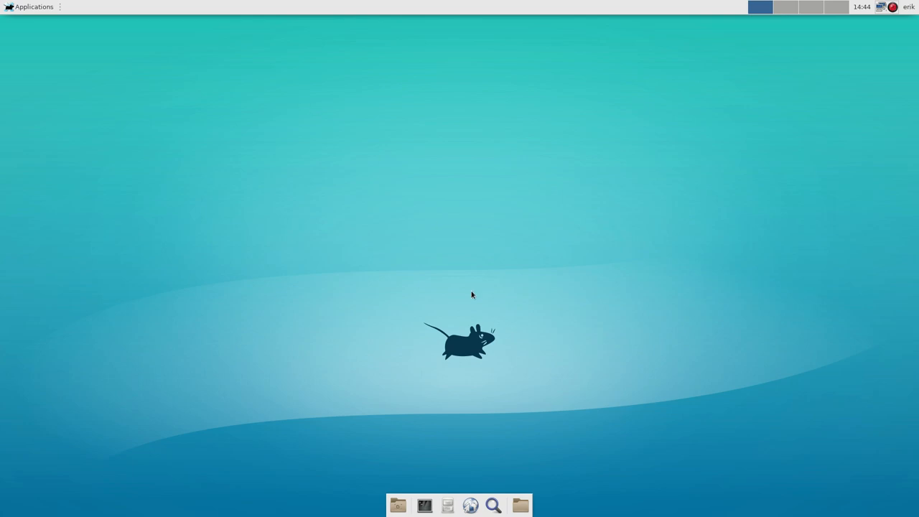
Start a terminal in the home folder from the dock, centre it, and run neofetch again.
{"action": "right_click", "coordinate": [520, 505]}
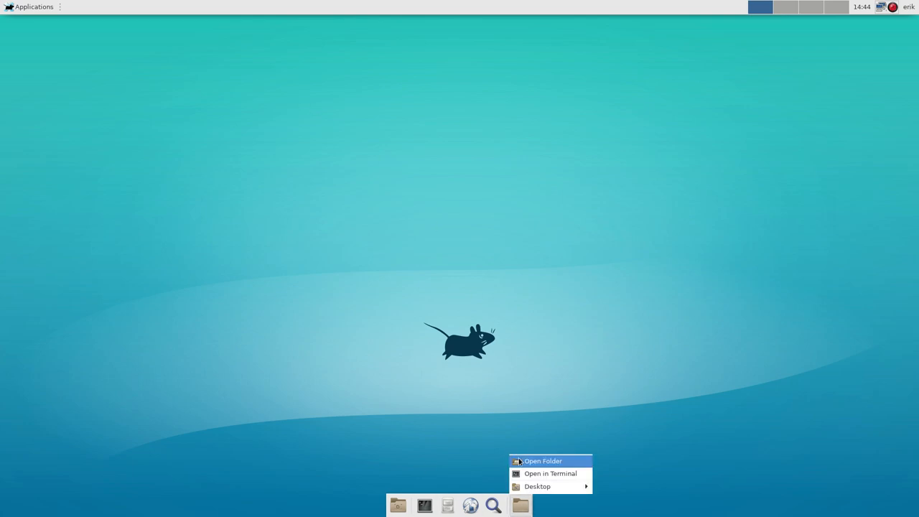
{"action": "left_click", "coordinate": [433, 268]}
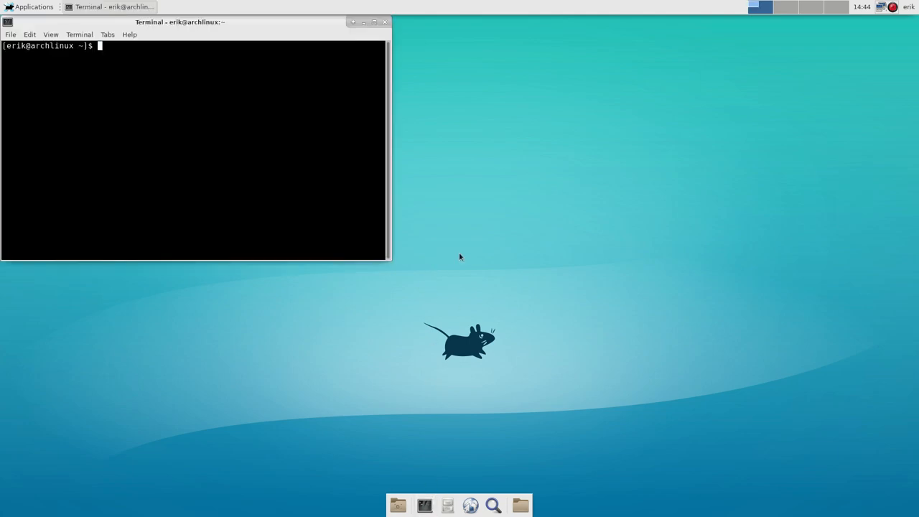
{"action": "left_click_drag", "start_coordinate": [179, 22], "coordinate": [489, 52]}
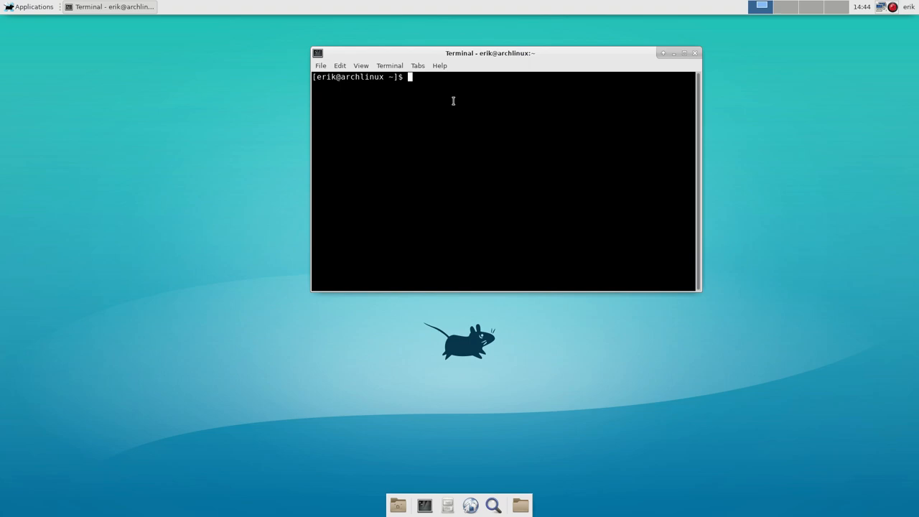
{"action": "type", "text": "neofetch"}
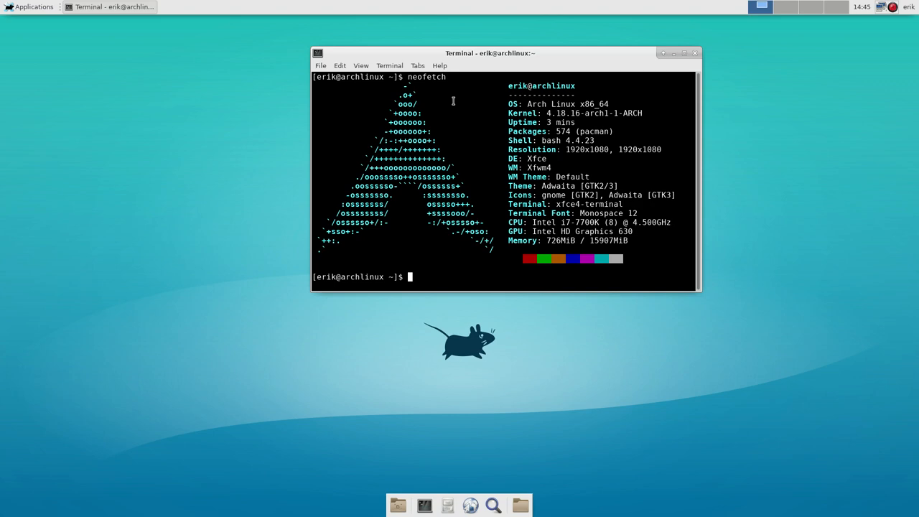
{"action": "mouse_move", "coordinate": [493, 75]}
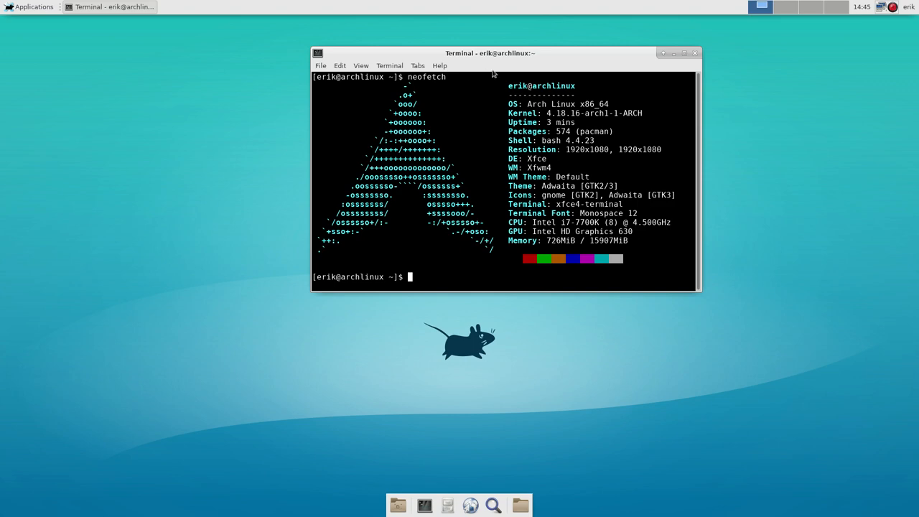
Install git with sudo pacman -S git, entering the sudo password.
{"action": "left_click_drag", "start_coordinate": [491, 52], "coordinate": [453, 79]}
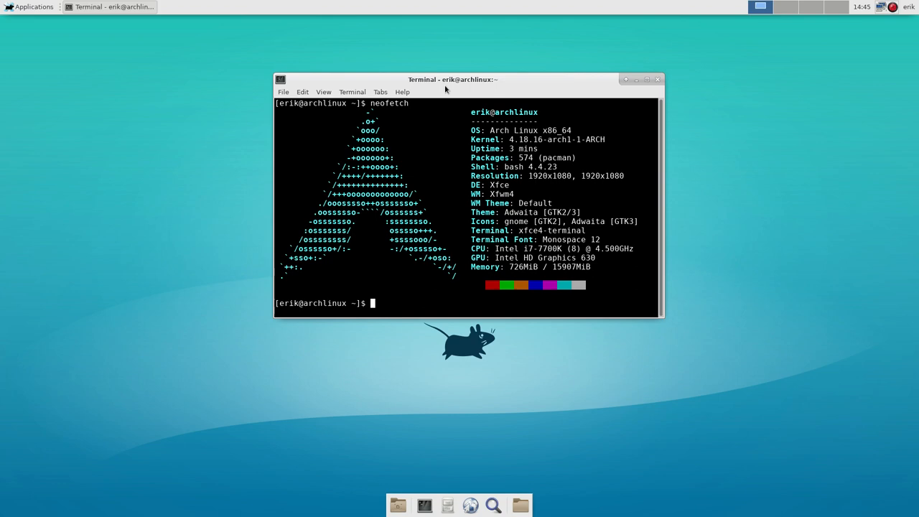
{"action": "mouse_move", "coordinate": [457, 90]}
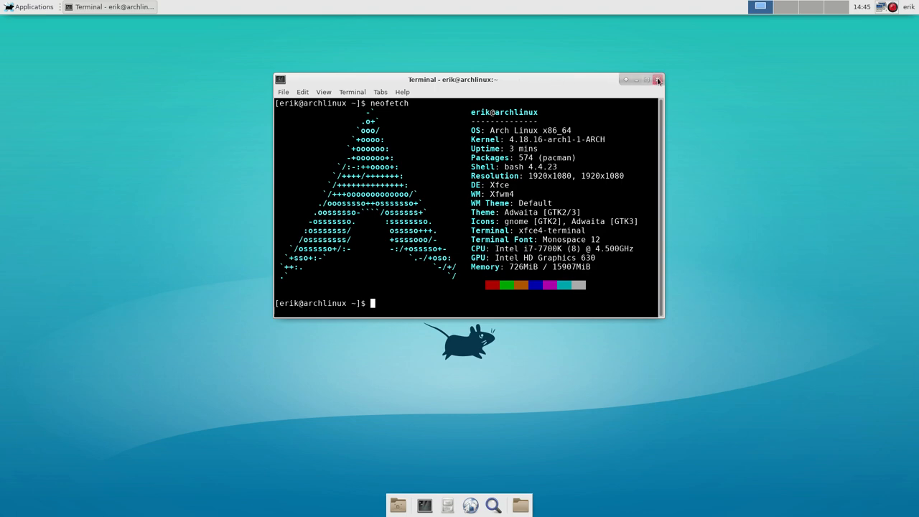
{"action": "type", "text": "s"}
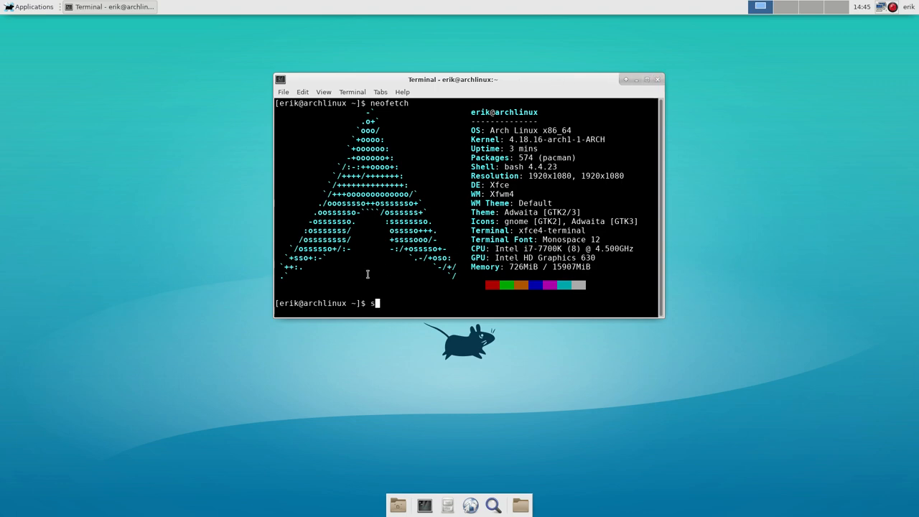
{"action": "type", "text": "udo pacman -S git"}
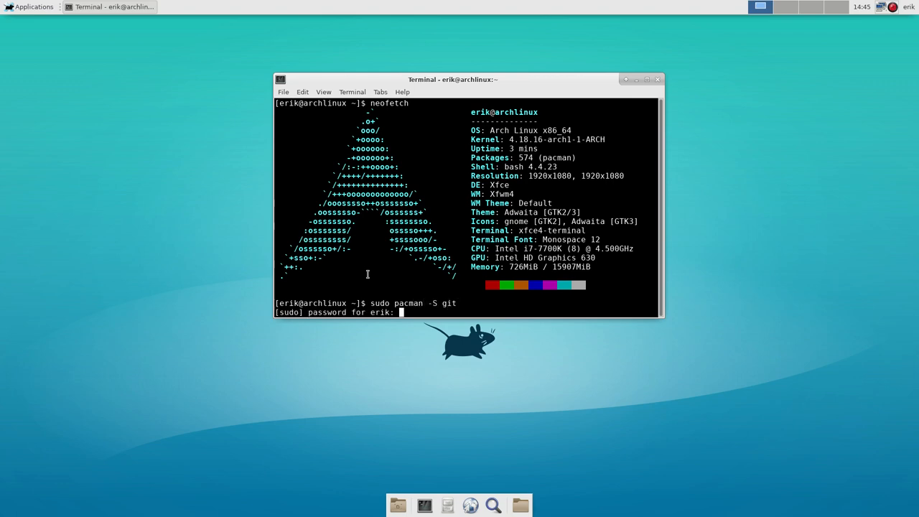
{"action": "key", "text": "Return"}
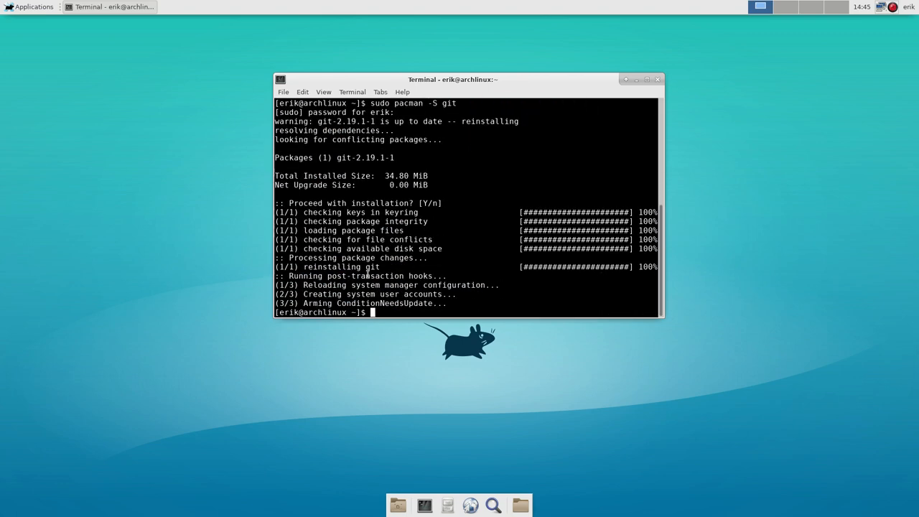
{"action": "type", "text": "git clone"}
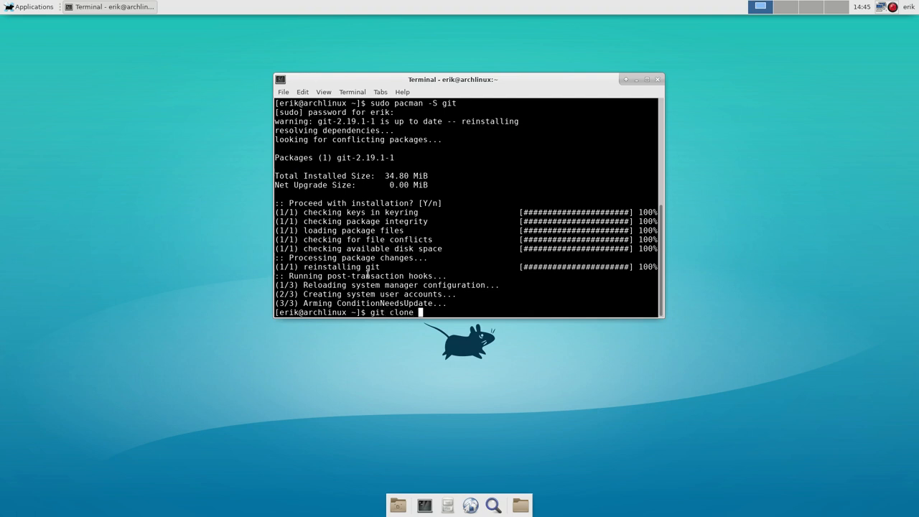
{"action": "type", "text": "https"}
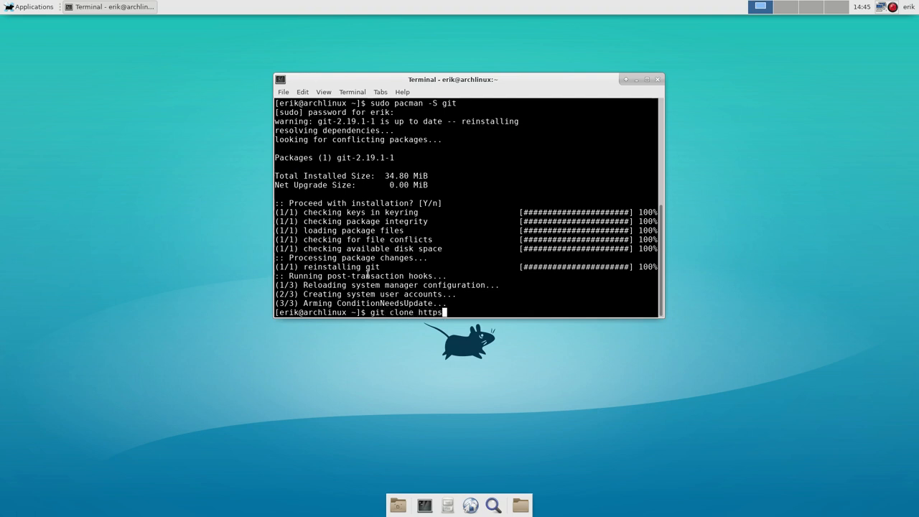
{"action": "type", "text": "://gt"}
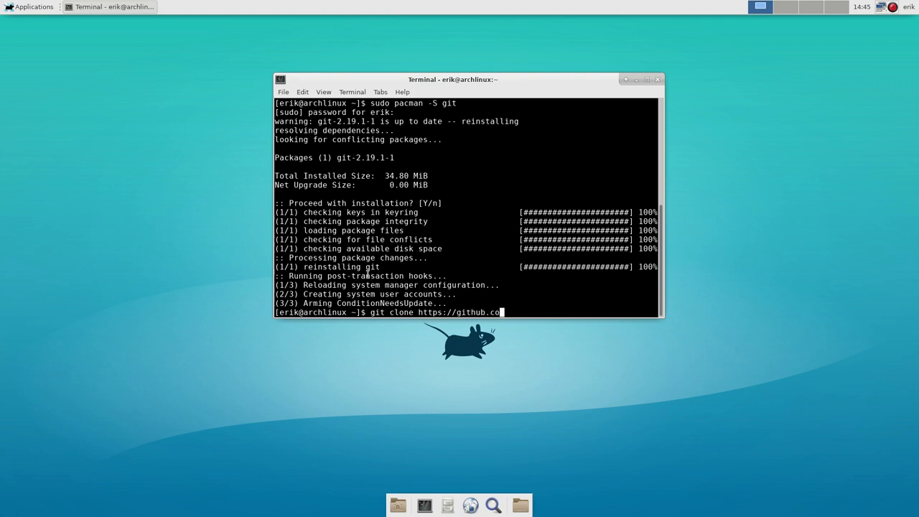
{"action": "type", "text": "m/arco:i"}
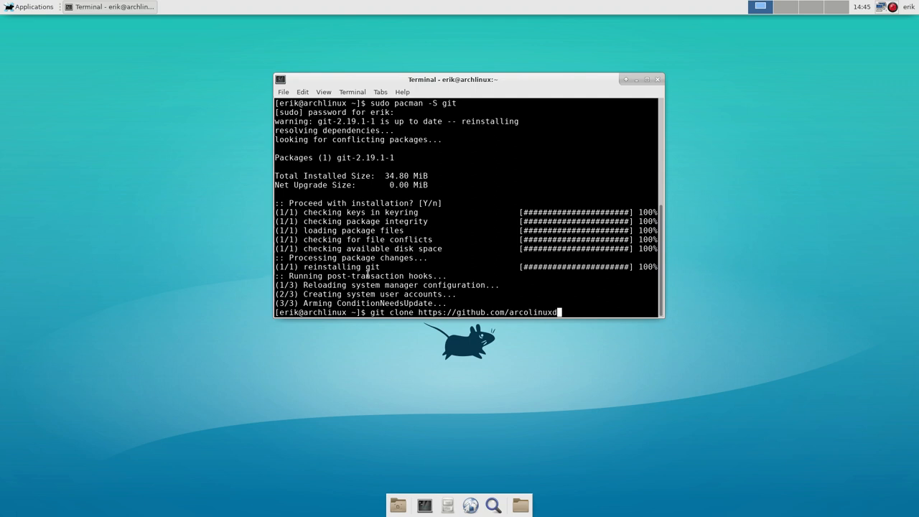
{"action": "type", "text": "/arco"}
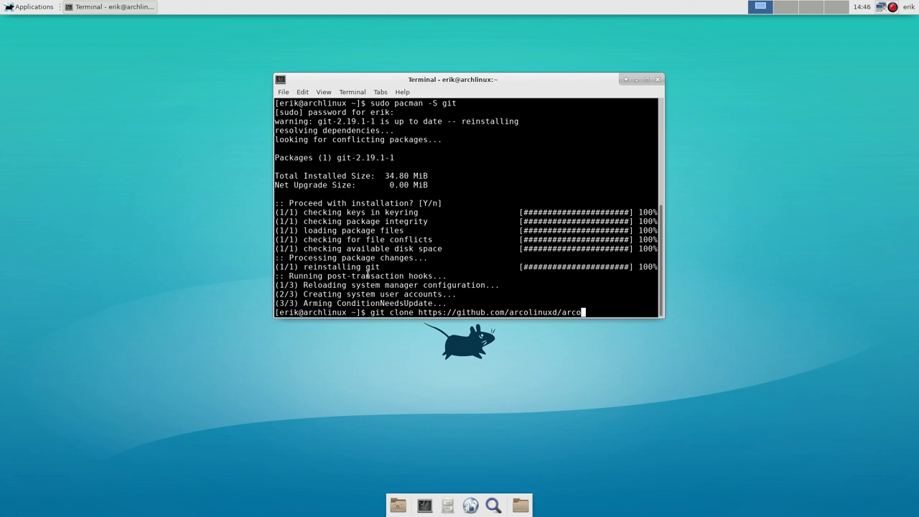
{"action": "type", "text": "-xfce"}
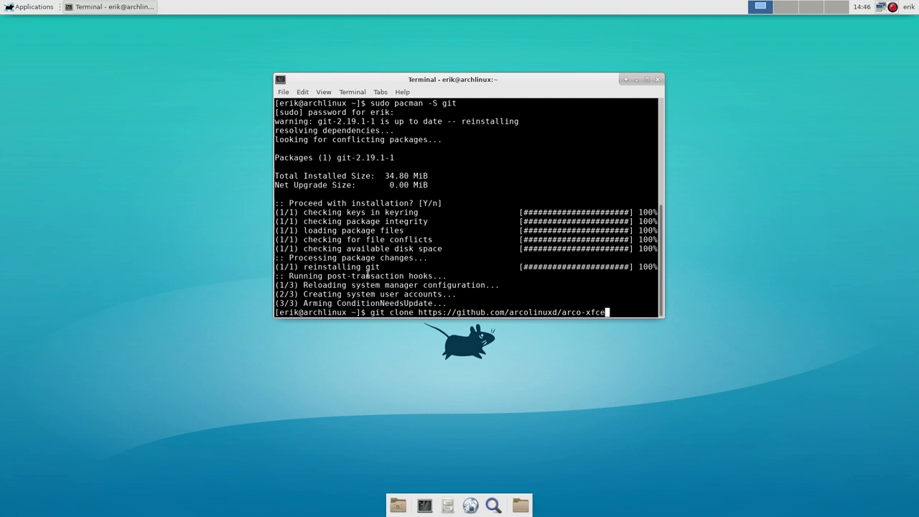
{"action": "key", "text": "Return"}
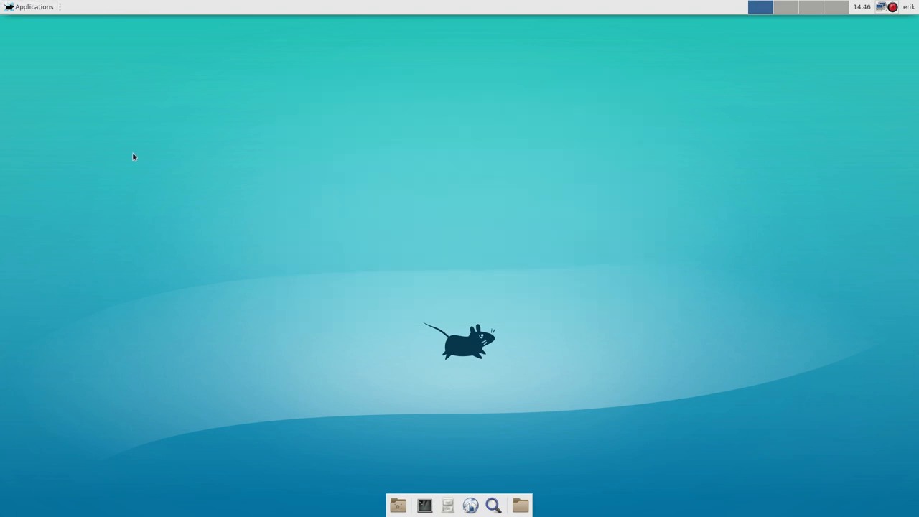
Show the home folder in Thunar from the dock and enter the cloned arco-xfce folder.
{"action": "right_click", "coordinate": [520, 505]}
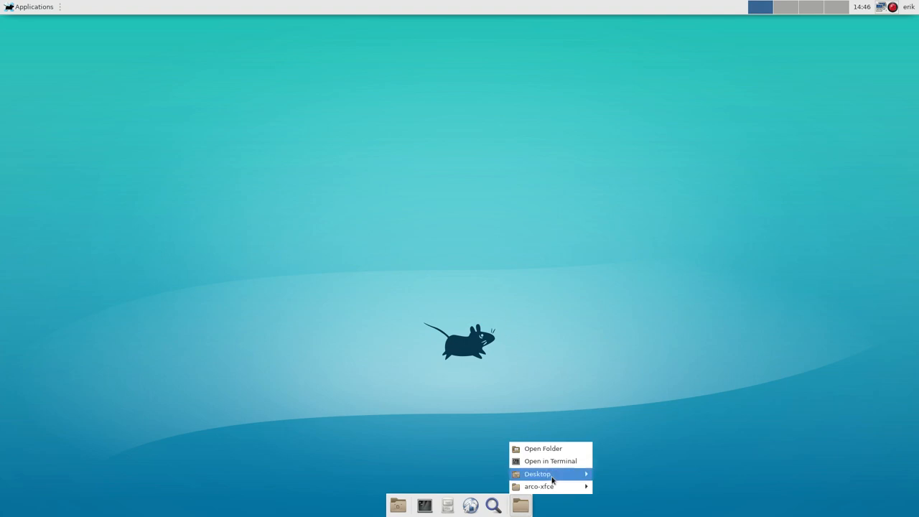
{"action": "left_click", "coordinate": [543, 448]}
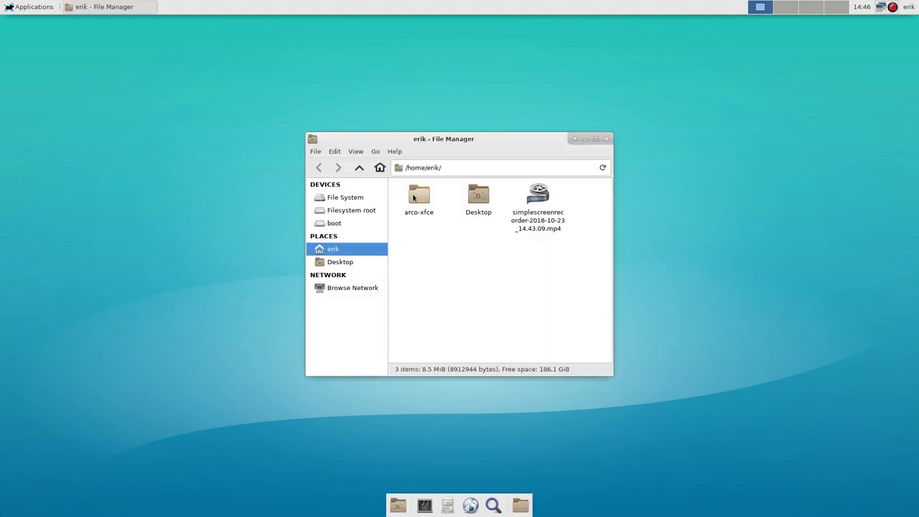
{"action": "left_click", "coordinate": [537, 204]}
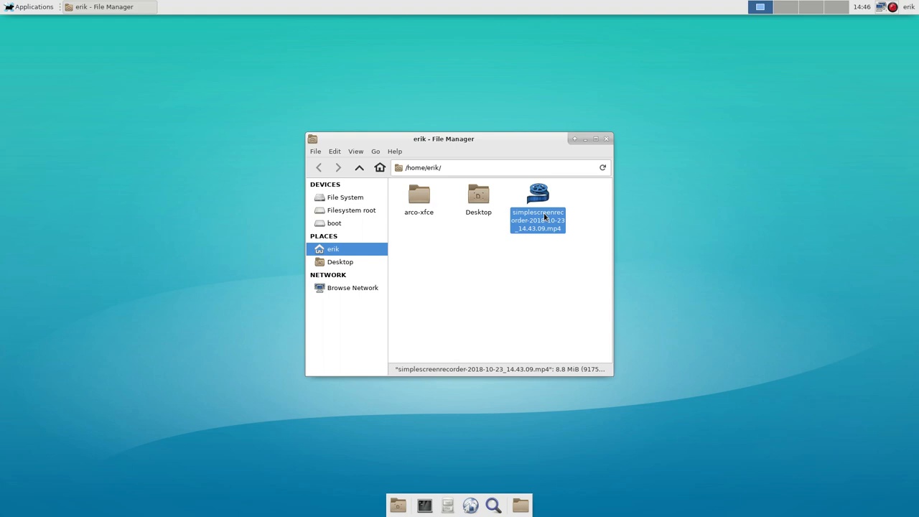
{"action": "left_click", "coordinate": [400, 198]}
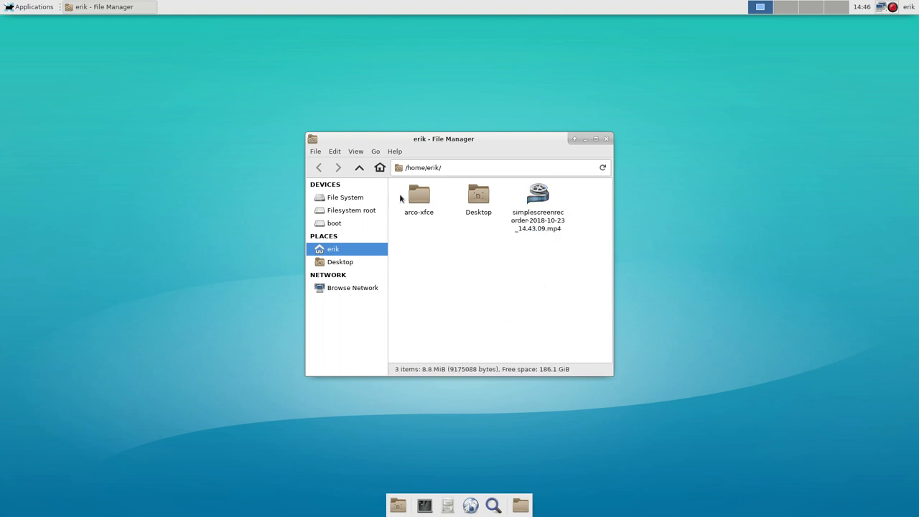
{"action": "double_click", "coordinate": [419, 195]}
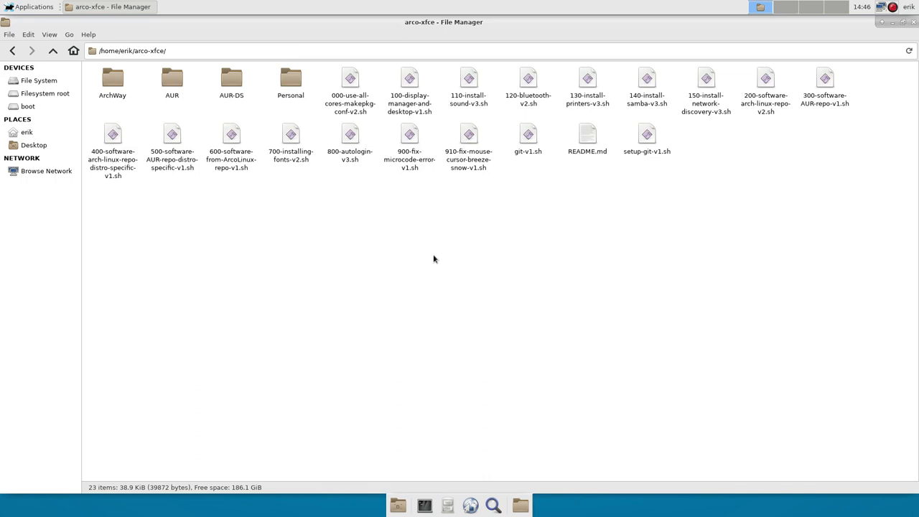
{"action": "mouse_move", "coordinate": [164, 118]}
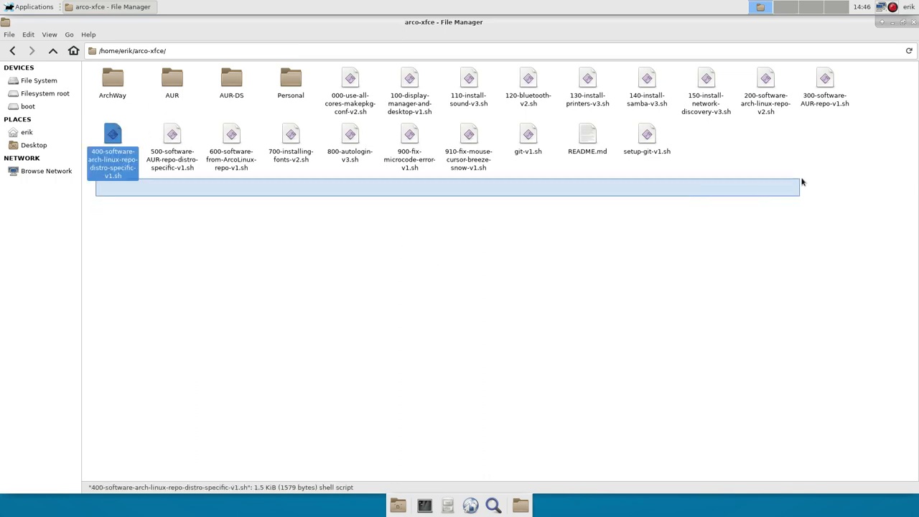
{"action": "key", "text": "ctrl+a"}
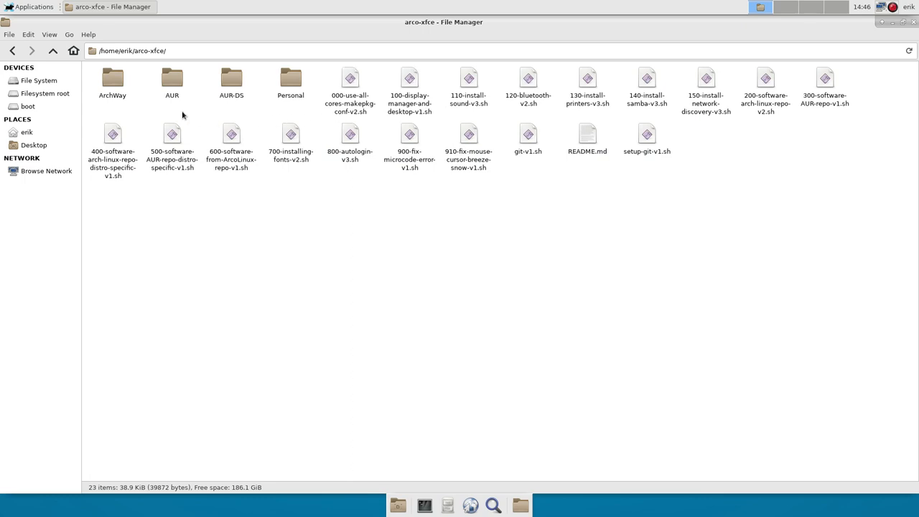
Enter the ArchWay subfolder with its three setup scripts and start a terminal there.
{"action": "left_click", "coordinate": [112, 79]}
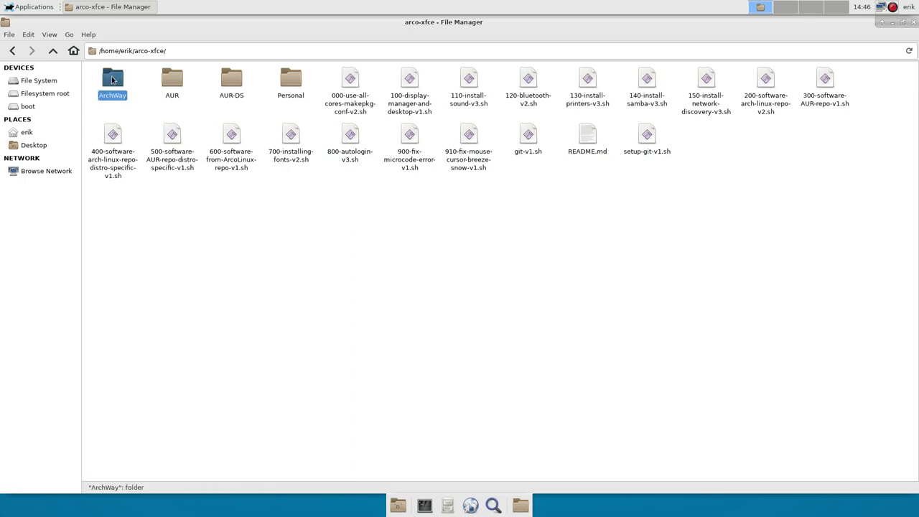
{"action": "double_click", "coordinate": [112, 79]}
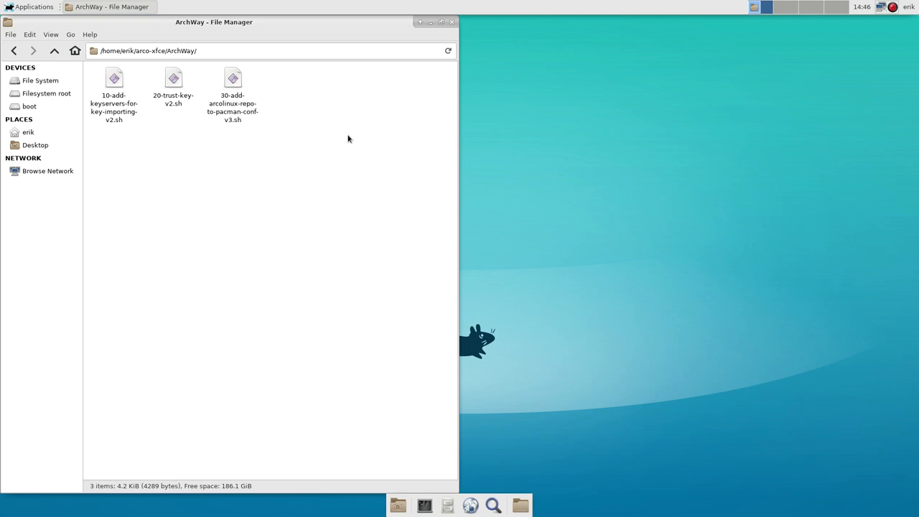
{"action": "left_click", "coordinate": [423, 505]}
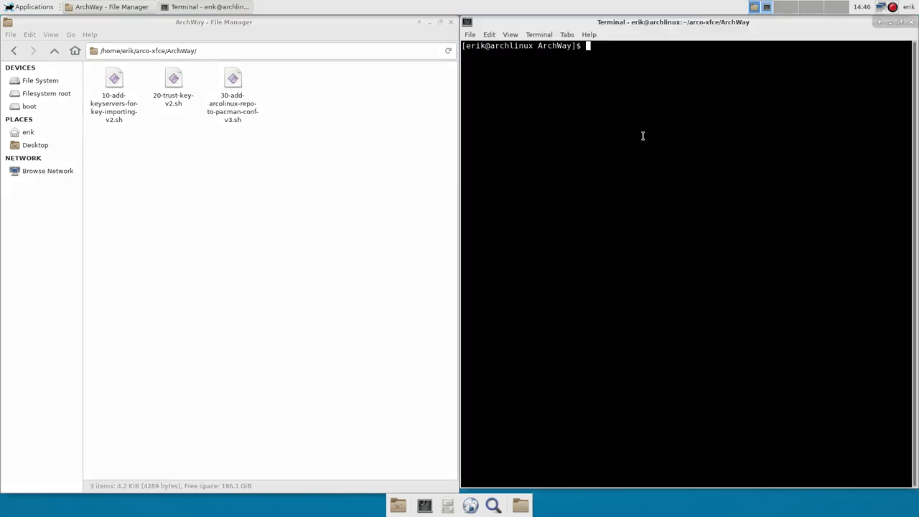
Enter ./10-add-keyservers-for-key-importing-v2.sh at the ArchWay prompt.
{"action": "type", "text": "./"}
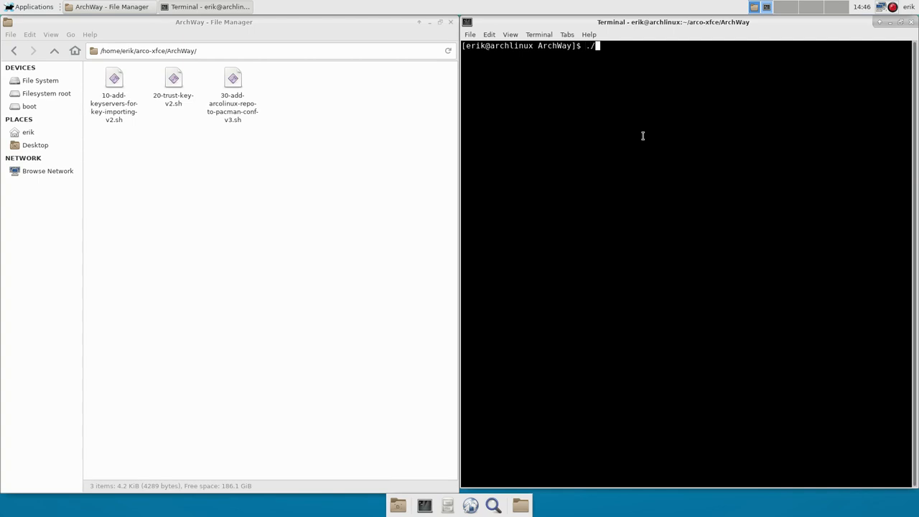
{"action": "type", "text": "10-add-keyservers-for-key-importing-v2.sh"}
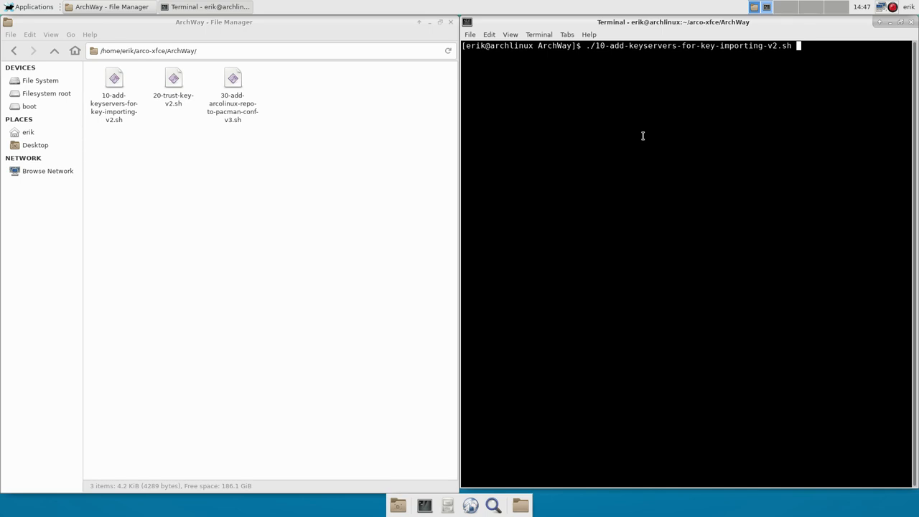
{"action": "mouse_move", "coordinate": [214, 118]}
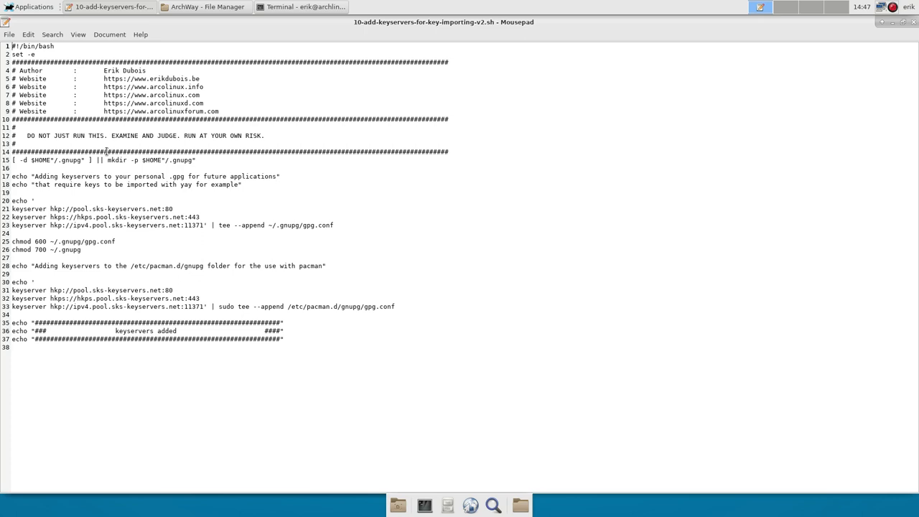
{"action": "mouse_move", "coordinate": [114, 241]}
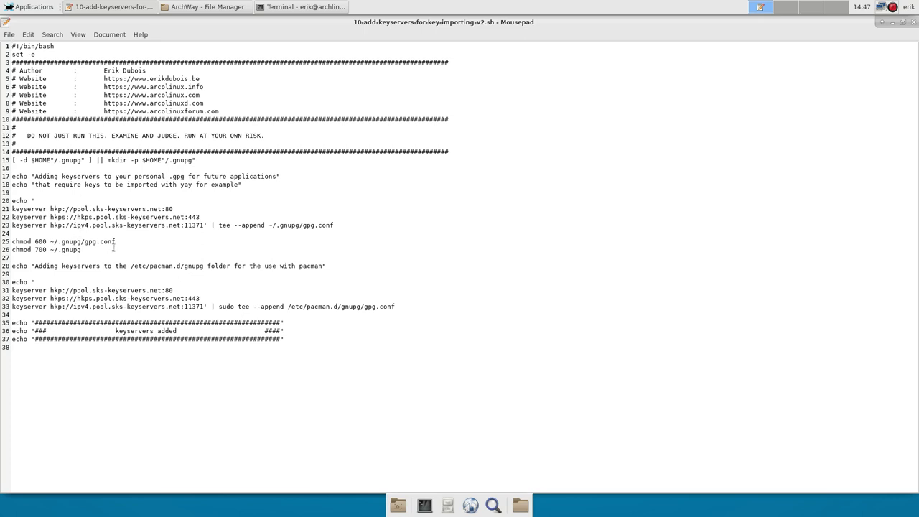
Review the keyserver script in Mousepad, highlighting the pacman gnupg keyserver block.
{"action": "left_click_drag", "start_coordinate": [51, 224], "coordinate": [333, 224]}
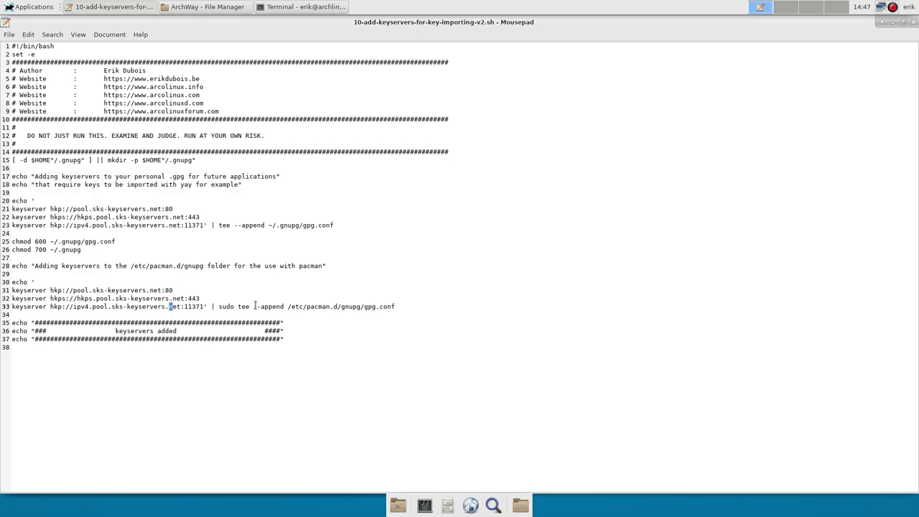
{"action": "left_click_drag", "start_coordinate": [11, 265], "coordinate": [393, 307]}
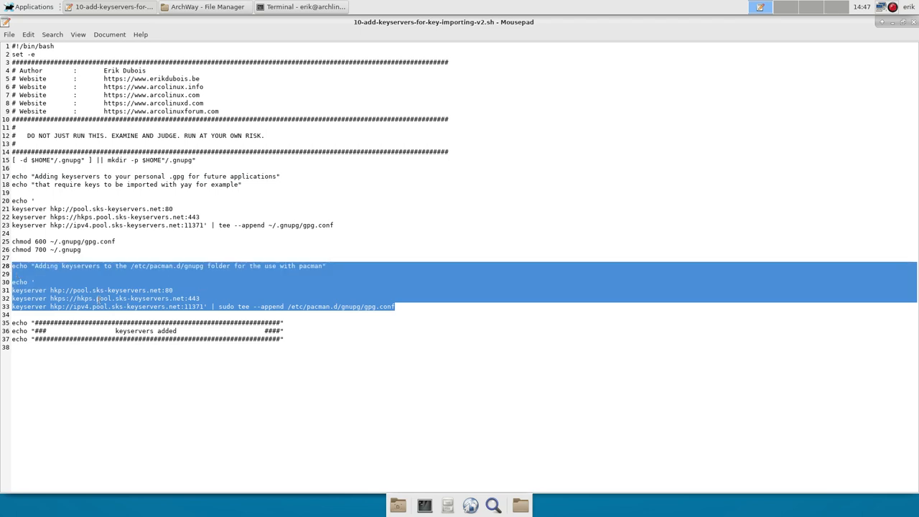
{"action": "left_click", "coordinate": [242, 272]}
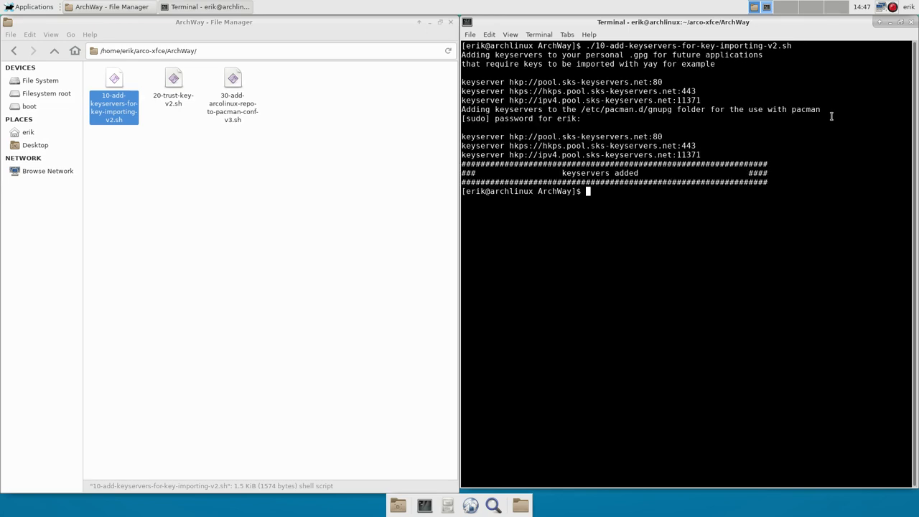
Run ./20-trust-key-v2.sh until it reports the key trusted, then begin the repo script command.
{"action": "left_click", "coordinate": [172, 86]}
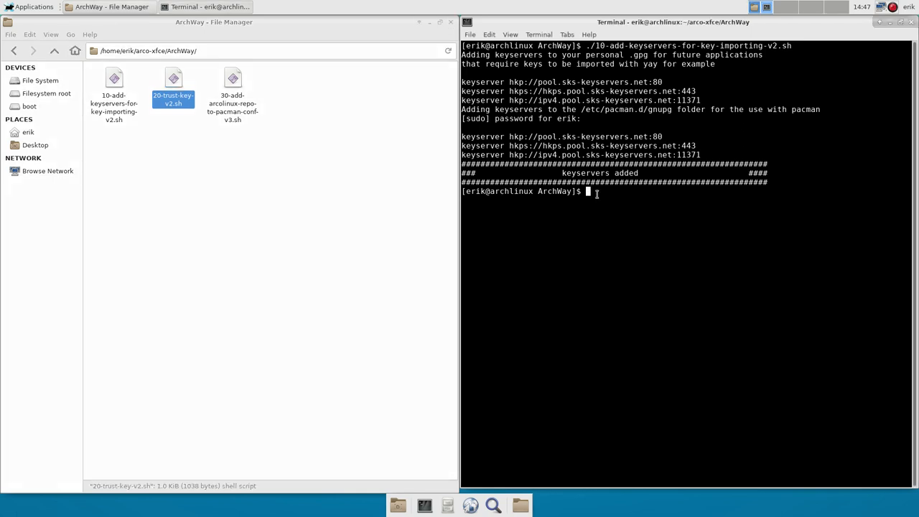
{"action": "type", "text": "./20-trust-key-v2.sh"}
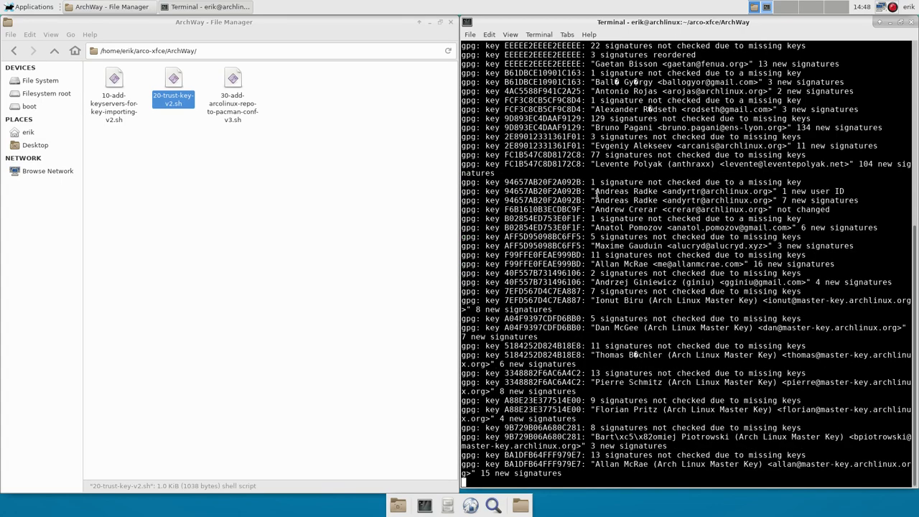
{"action": "scroll", "scroll_direction": "down", "scroll_amount": 3}
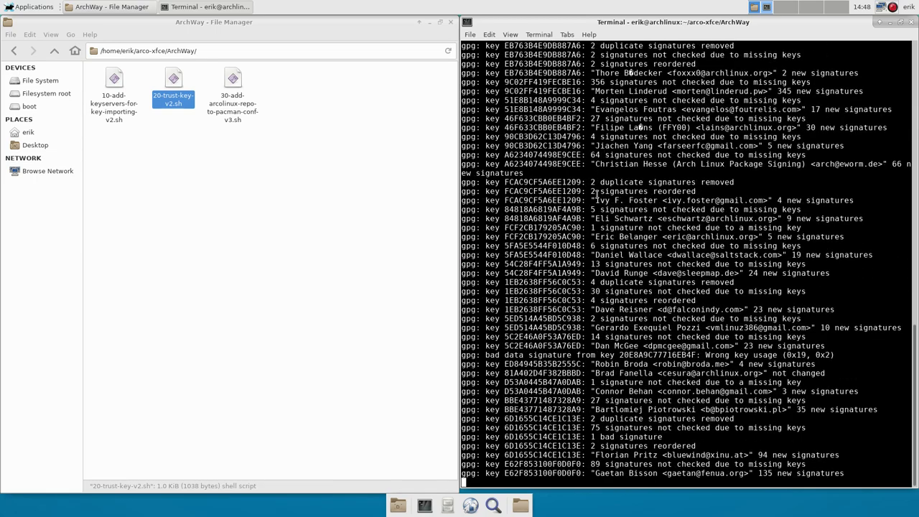
{"action": "scroll", "scroll_direction": "down", "scroll_amount": 3}
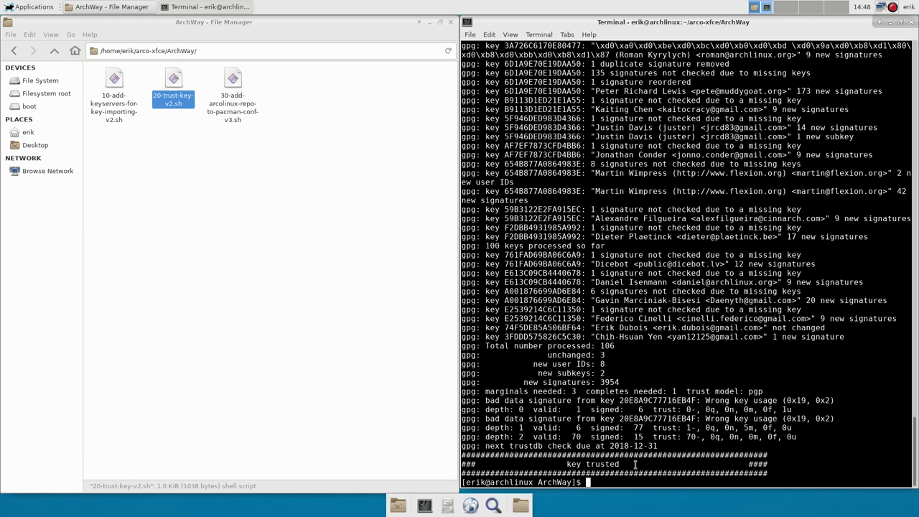
{"action": "type", "text": "./"}
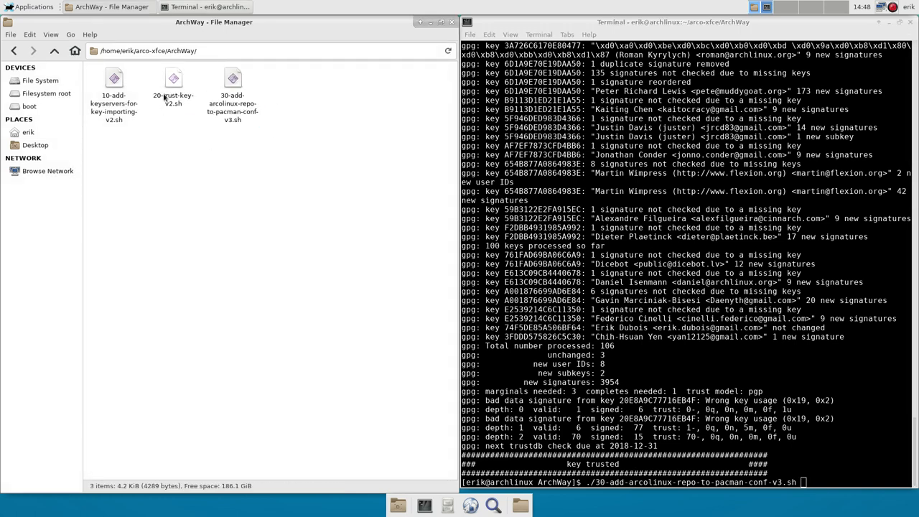
Run the 30-add-arcolinux-repo script adding arcolinux repos to pacman.conf, start sudo pacman, and load its source in Mousepad.
{"action": "left_click", "coordinate": [113, 86]}
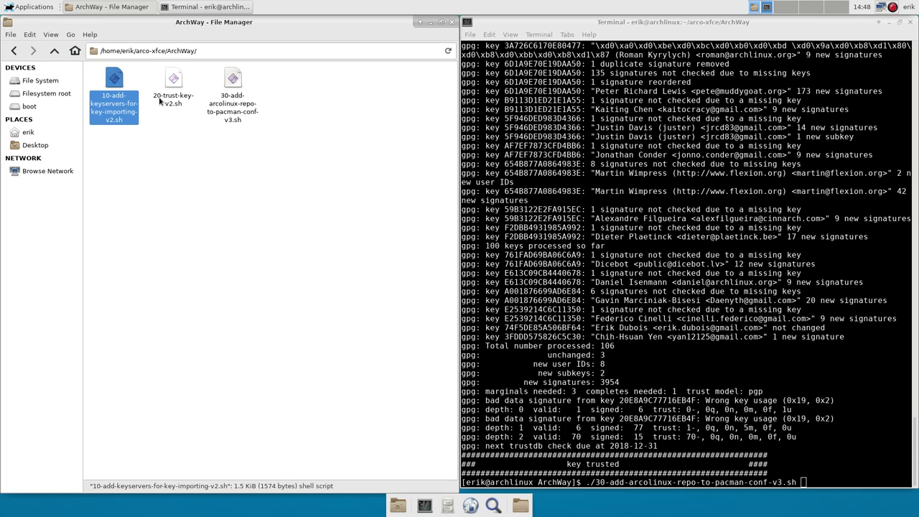
{"action": "left_click", "coordinate": [172, 82]}
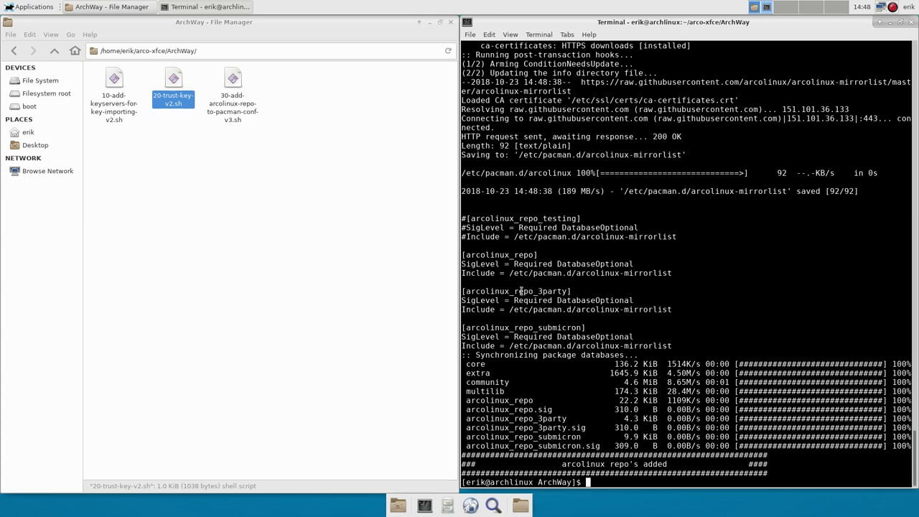
{"action": "double_click", "coordinate": [534, 290]}
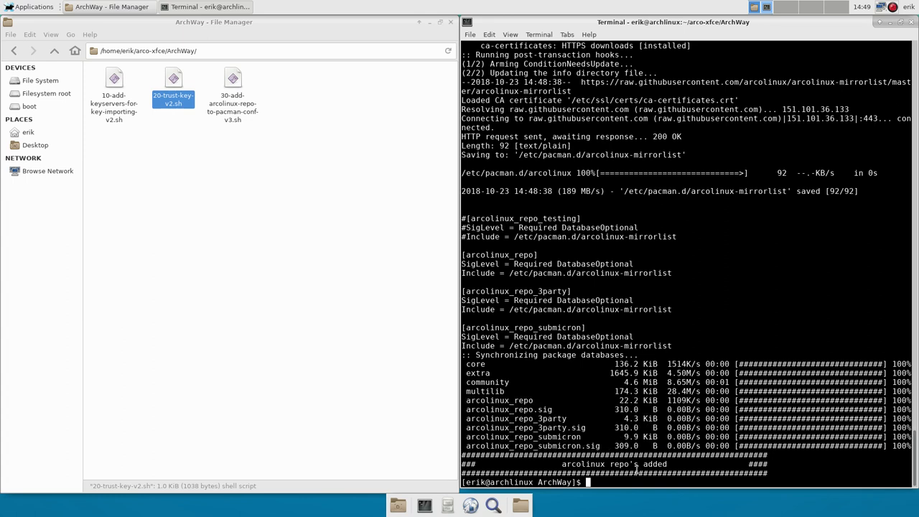
{"action": "type", "text": "sudo pacman"}
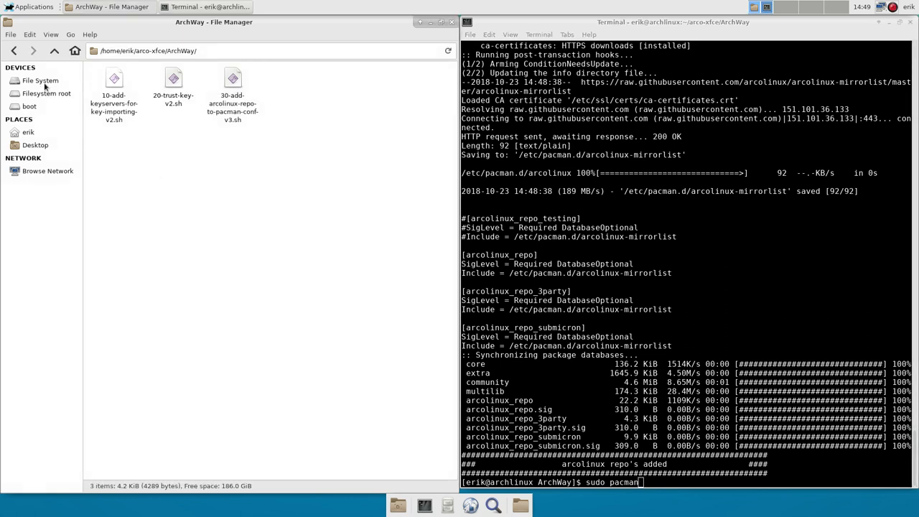
{"action": "left_click", "coordinate": [40, 81]}
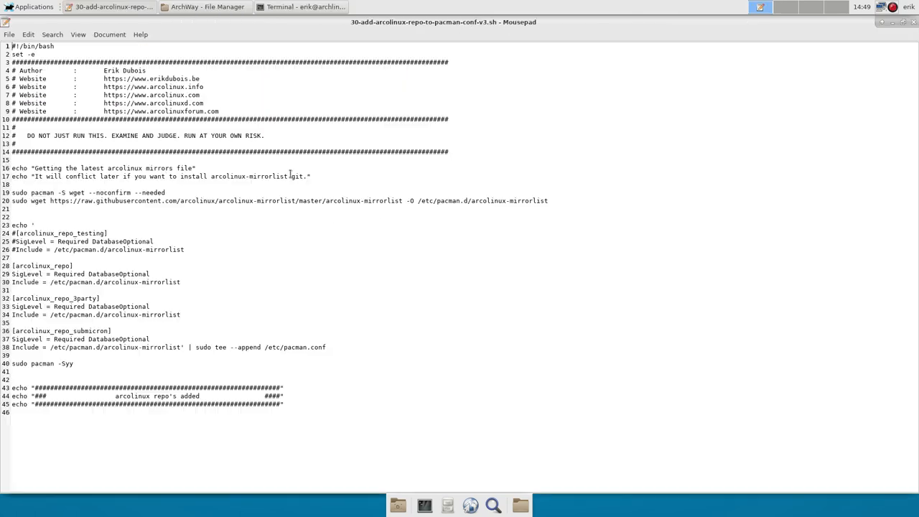
{"action": "double_click", "coordinate": [290, 175]}
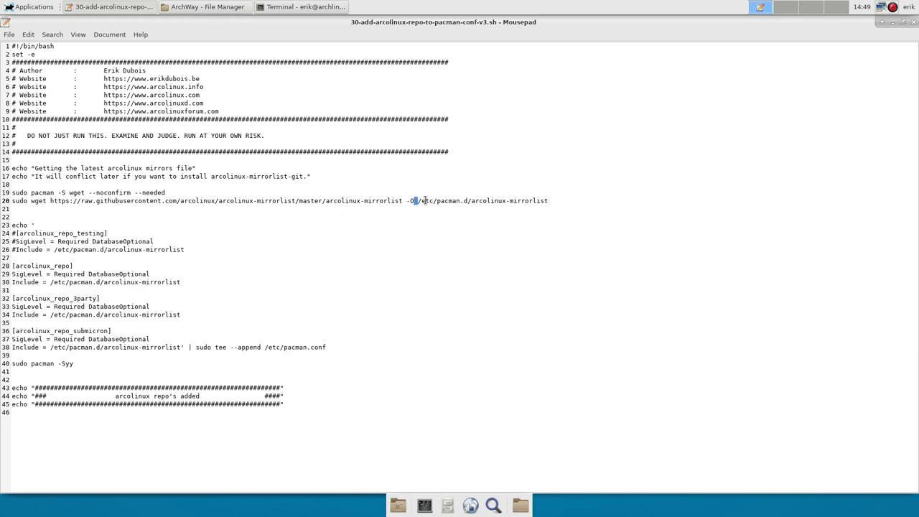
{"action": "left_click_drag", "start_coordinate": [419, 201], "coordinate": [549, 201]}
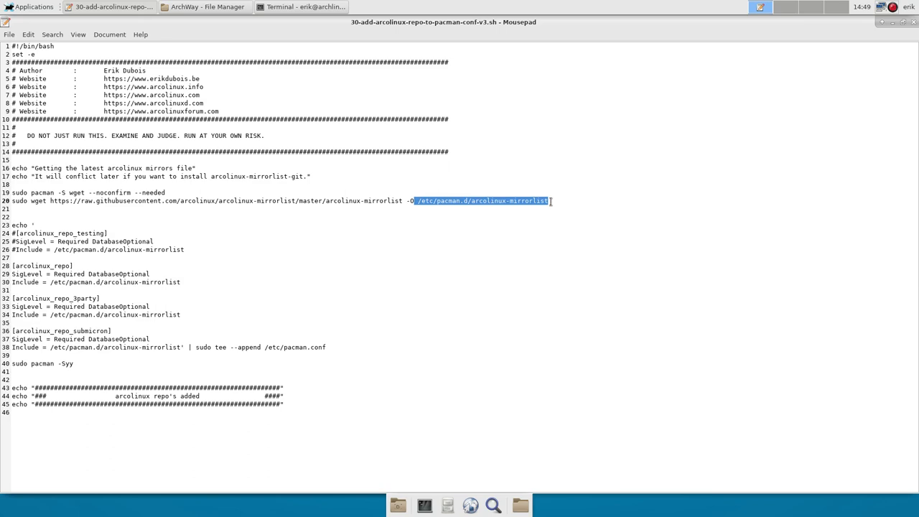
{"action": "mouse_move", "coordinate": [574, 181]}
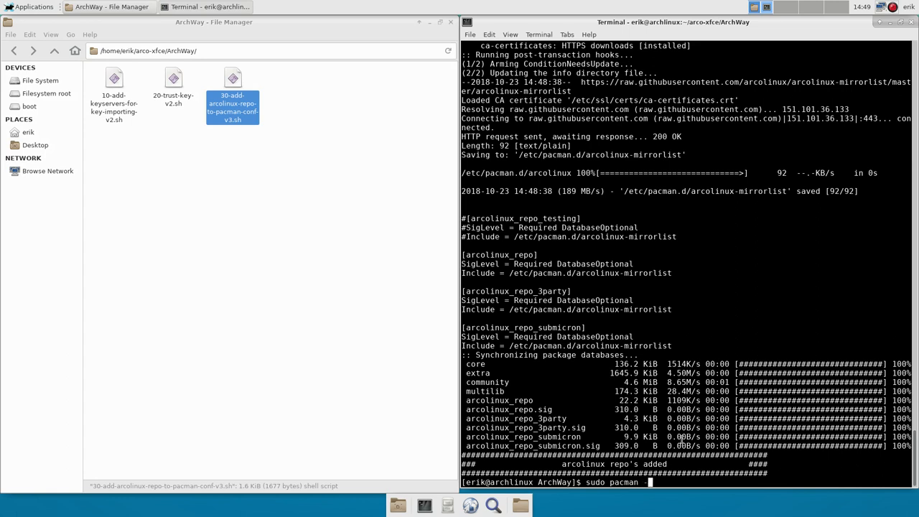
Install arcolinux-mirrorlist-git with sudo pacman -S and confirm the installation.
{"action": "type", "text": "-S"}
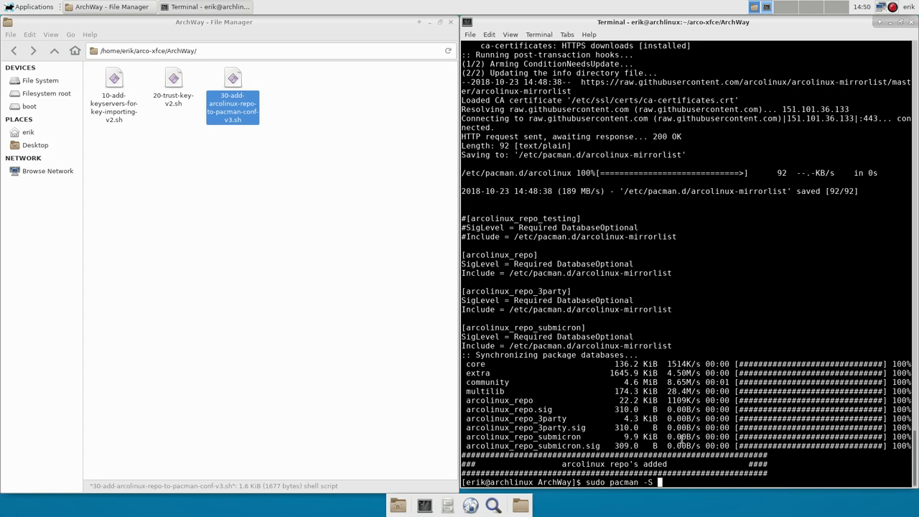
{"action": "type", "text": "arcolinux-mirrorlist-git"}
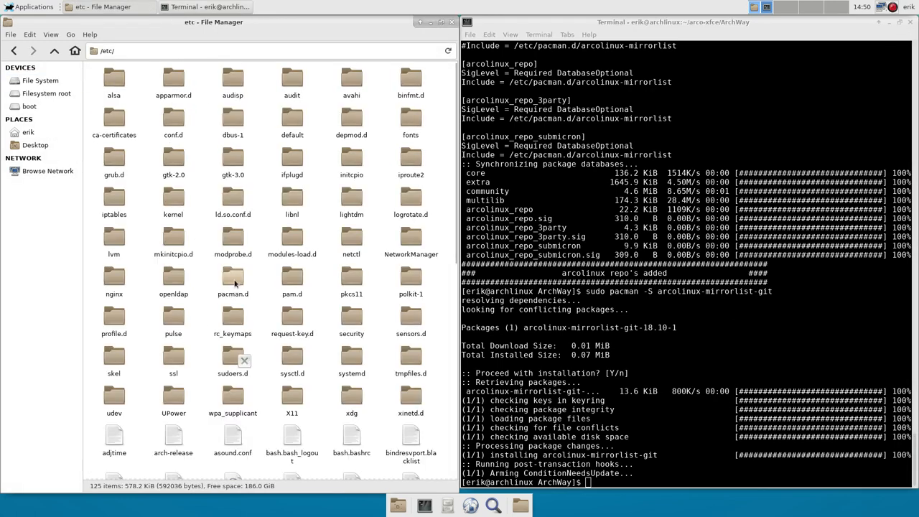
Browse into /etc/pacman.d, check arcolinux-mirrorlist with ls -al, and close the extra terminal.
{"action": "double_click", "coordinate": [232, 280]}
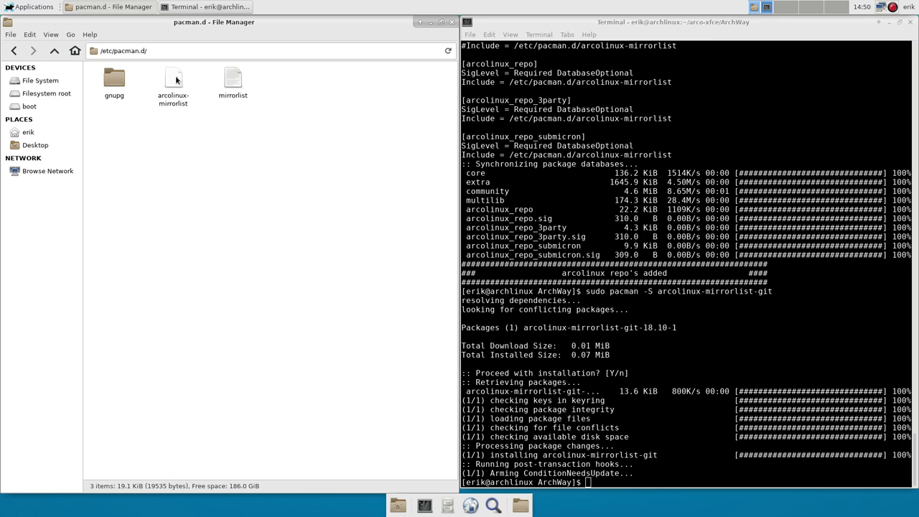
{"action": "left_click", "coordinate": [172, 78]}
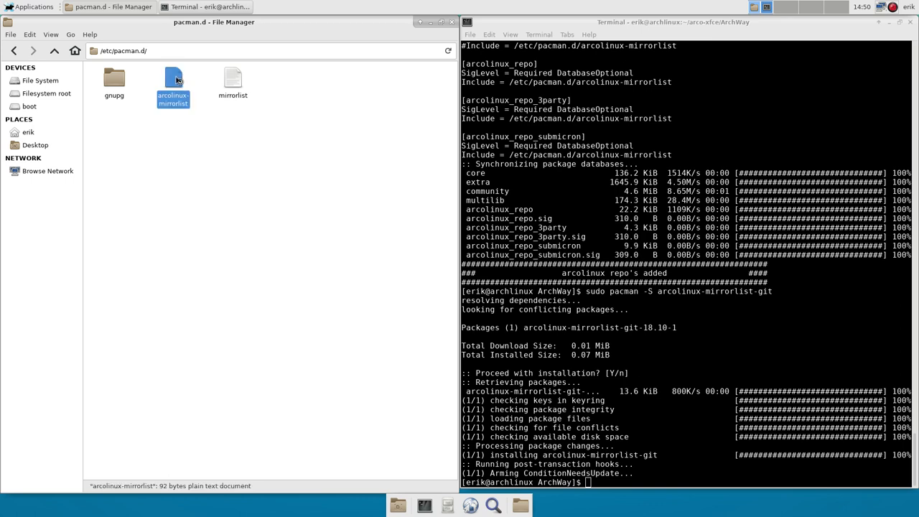
{"action": "double_click", "coordinate": [172, 82]}
{"action": "type", "text": "ls -al"}
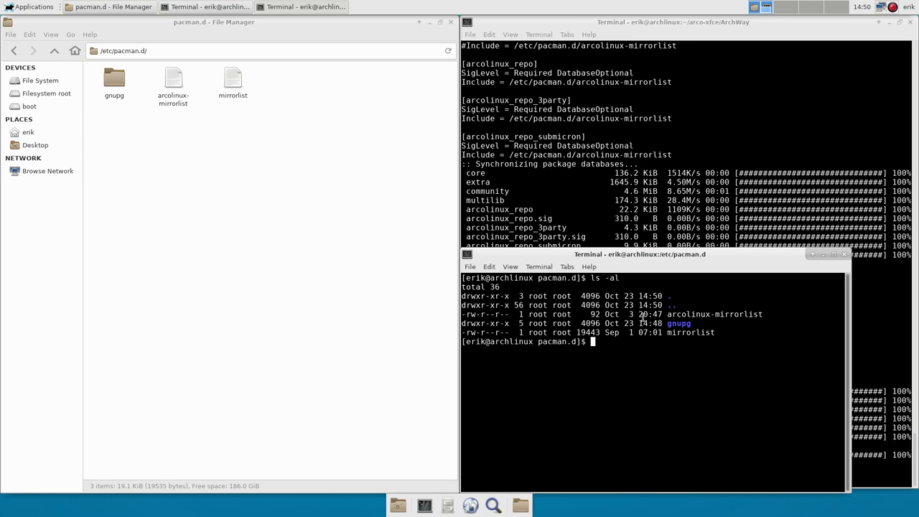
{"action": "left_click", "coordinate": [862, 6]}
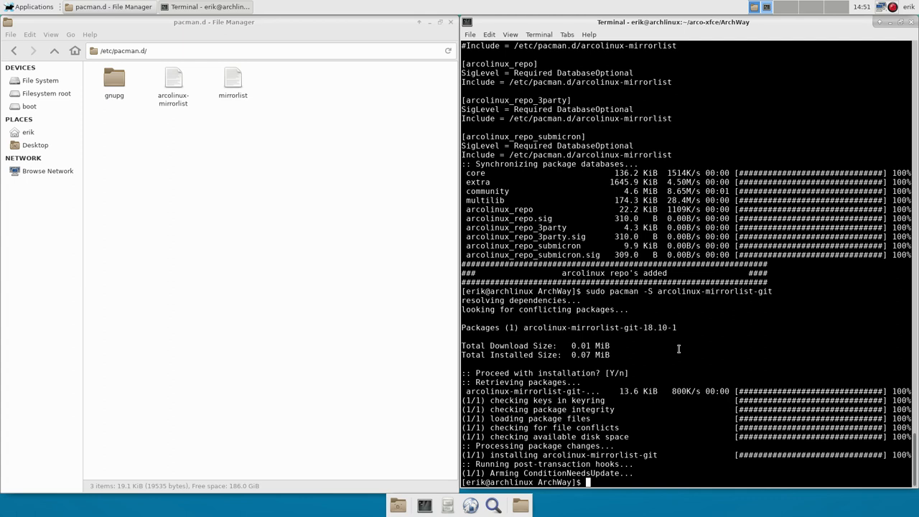
Rerun sudo pacman -S arcolinux-mirrorlist-git, which reinstalls the up-to-date package.
{"action": "type", "text": "sudo pacman -S arcolinux-mirrorlist-git"}
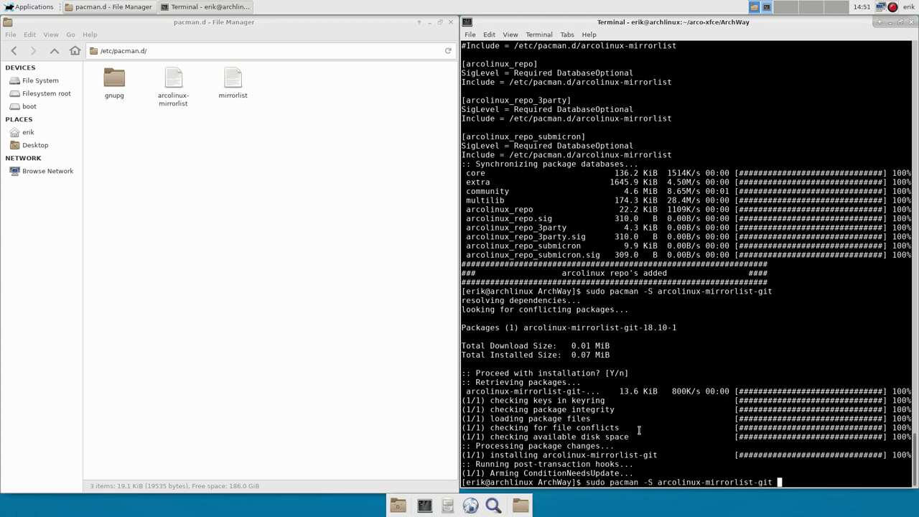
{"action": "key", "text": "Return"}
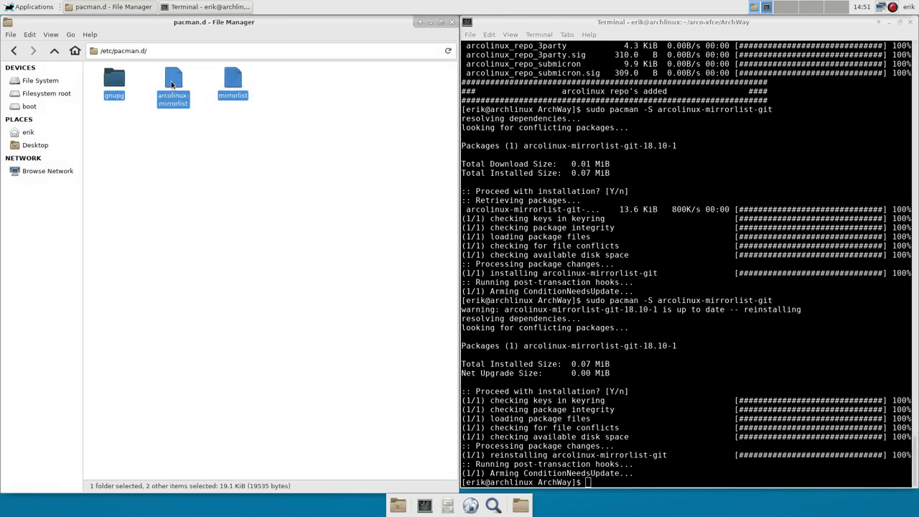
{"action": "left_click", "coordinate": [173, 144]}
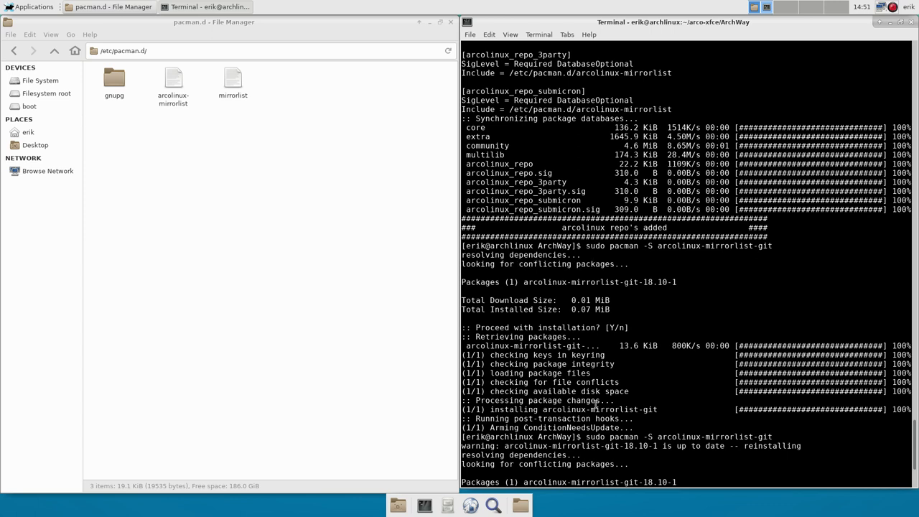
{"action": "mouse_move", "coordinate": [692, 411]}
{"action": "type", "text": "sudo p"}
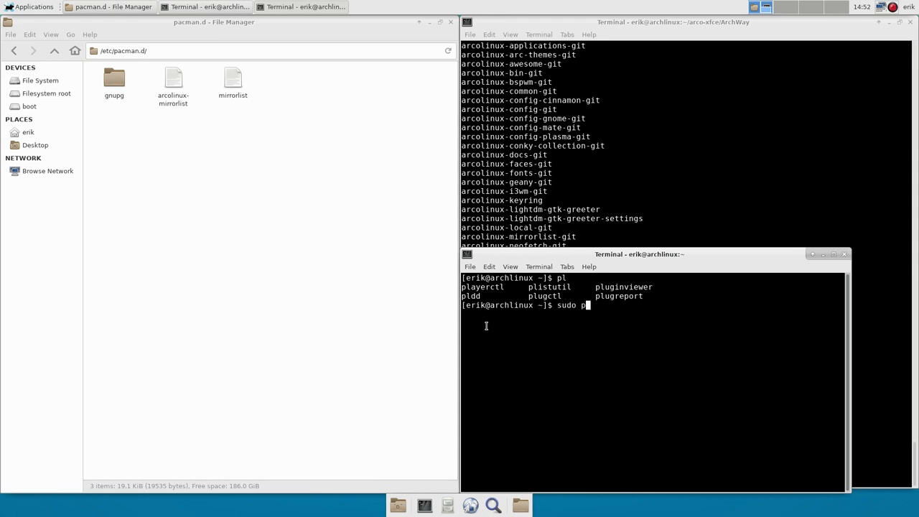
Install plank with sudo pacman -S plank, entering the password.
{"action": "type", "text": "acman"}
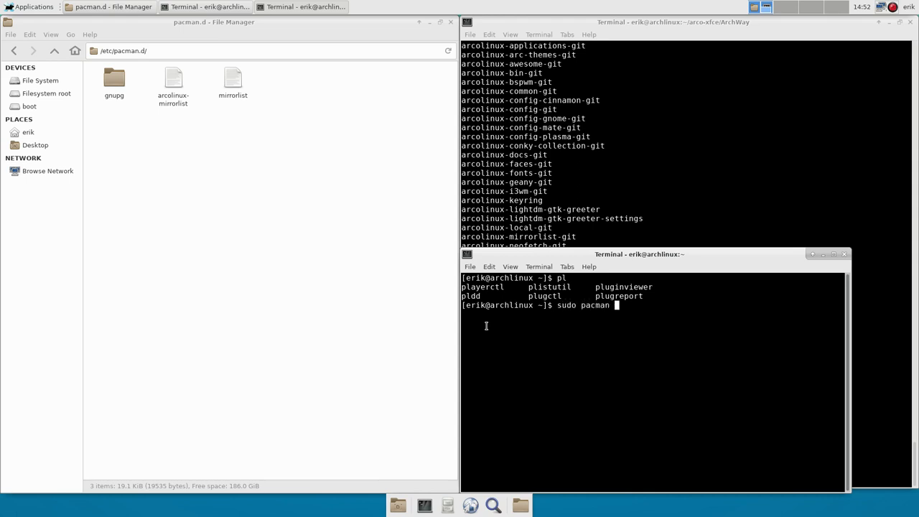
{"action": "type", "text": "-S plank"}
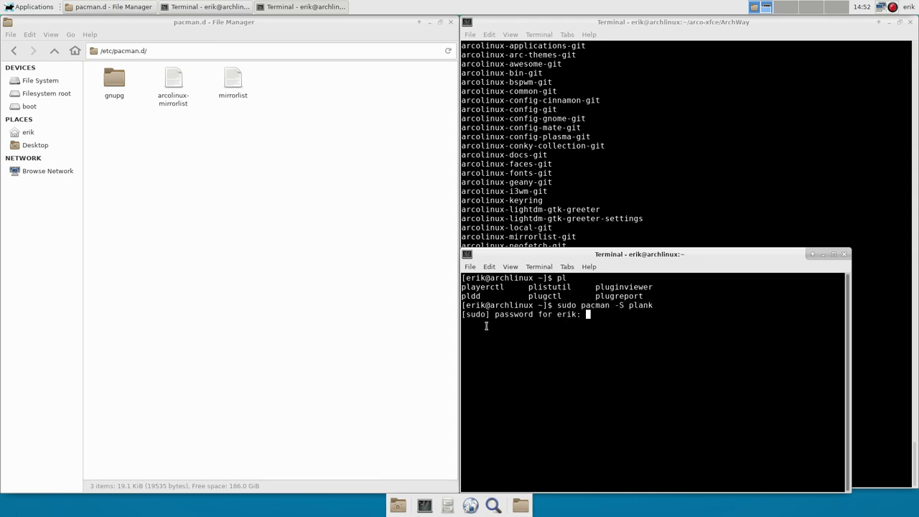
{"action": "key", "text": "Return"}
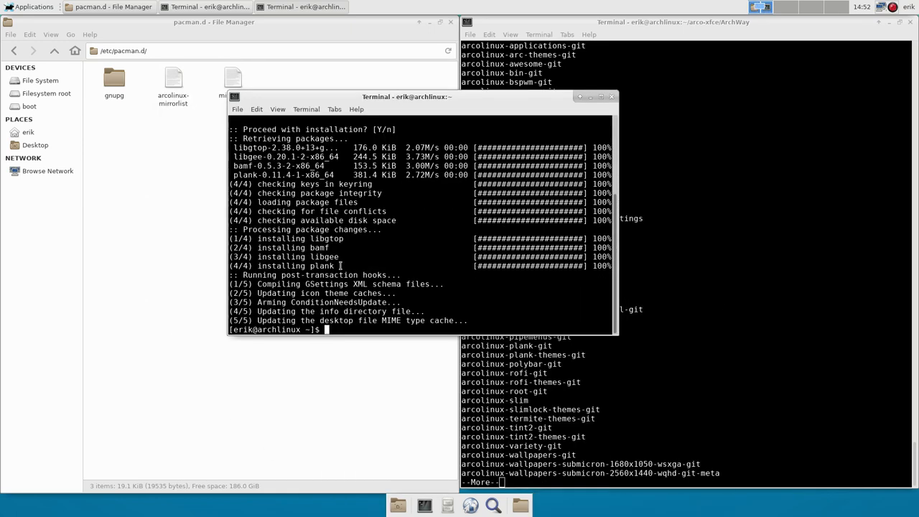
Start sudo pacman -S arcolinux-plank- and tab-complete to see the ArcoLinux plank packages.
{"action": "type", "text": "sudo pacman -S arcolinux-"}
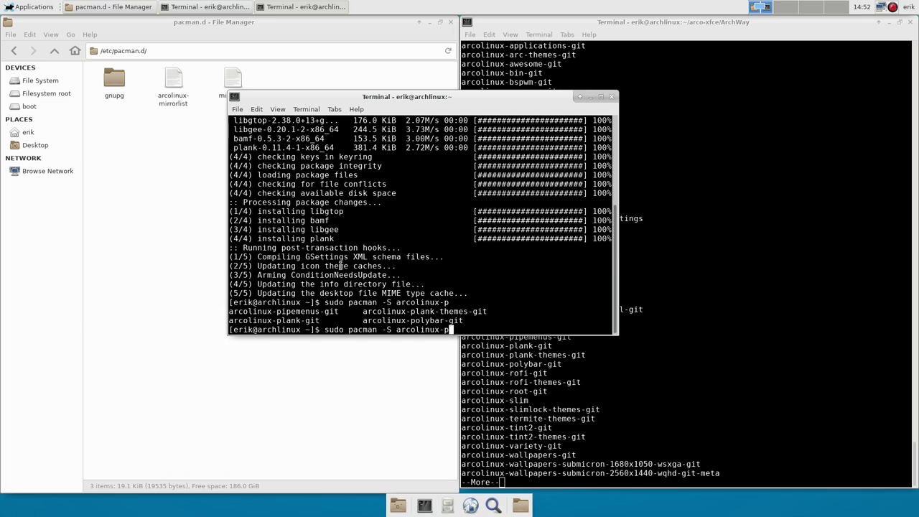
{"action": "type", "text": "plank-"}
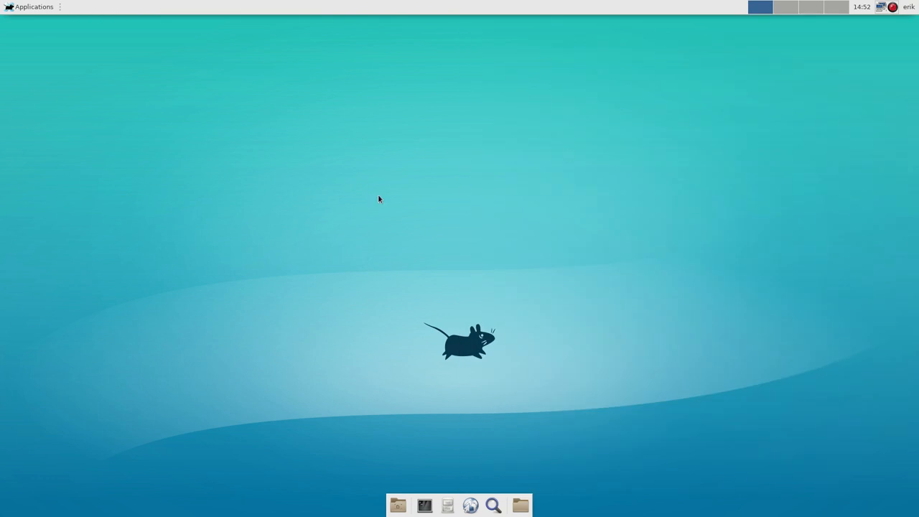
Launch Plank from Applications > Accessories.
{"action": "left_click", "coordinate": [29, 6]}
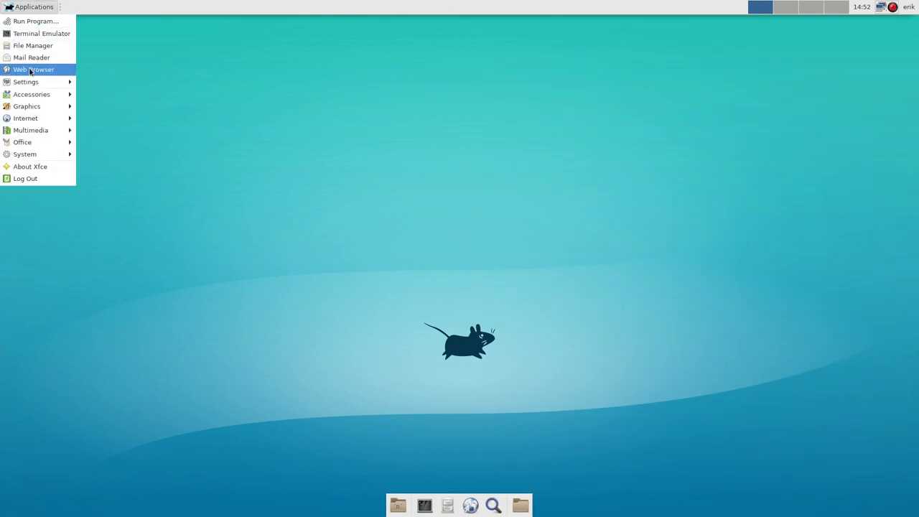
{"action": "mouse_move", "coordinate": [31, 94]}
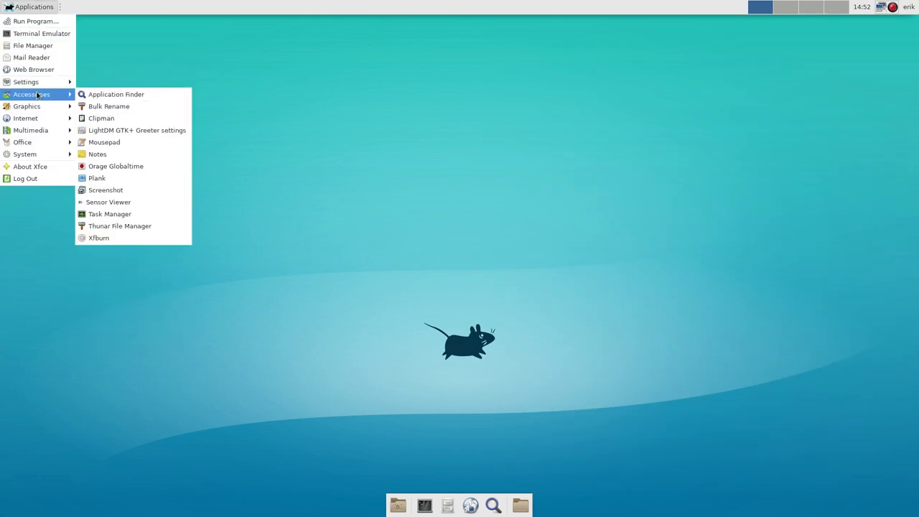
{"action": "mouse_move", "coordinate": [98, 178]}
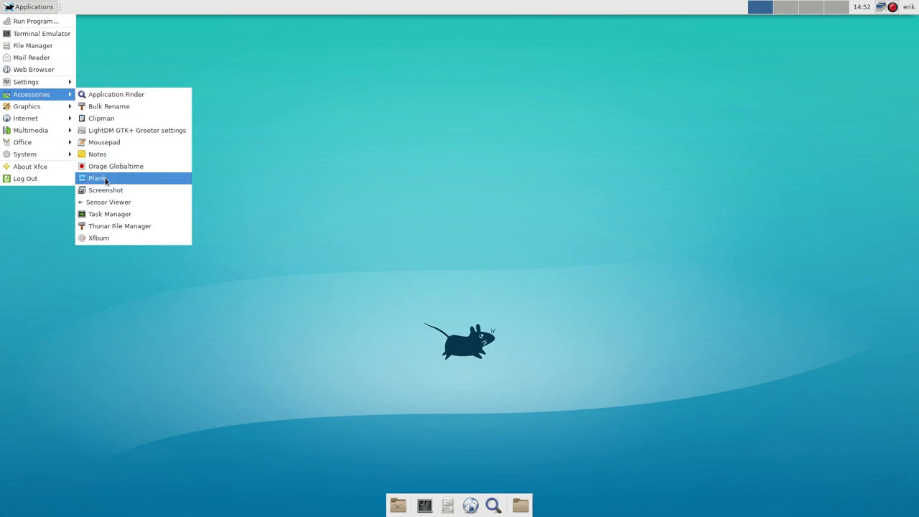
{"action": "left_click", "coordinate": [97, 178]}
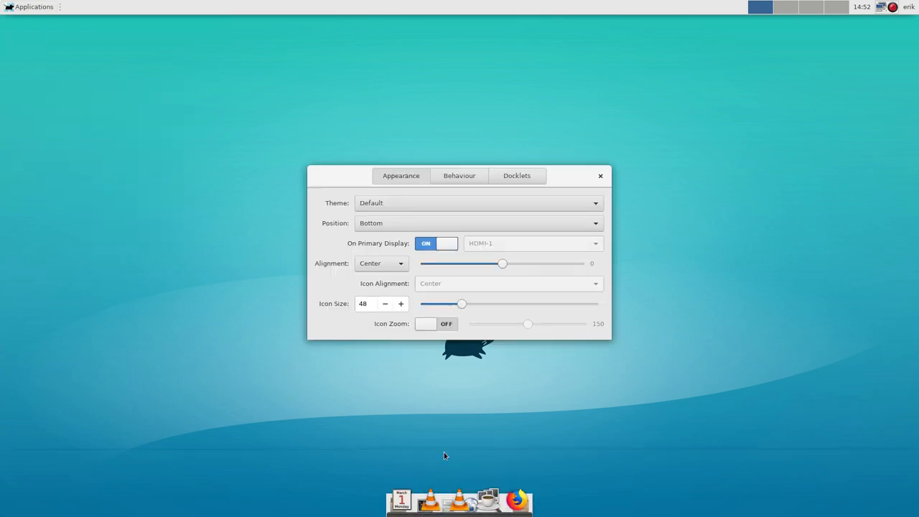
Set the dock Position to Left in Plank preferences and close the dialog.
{"action": "left_click", "coordinate": [477, 222]}
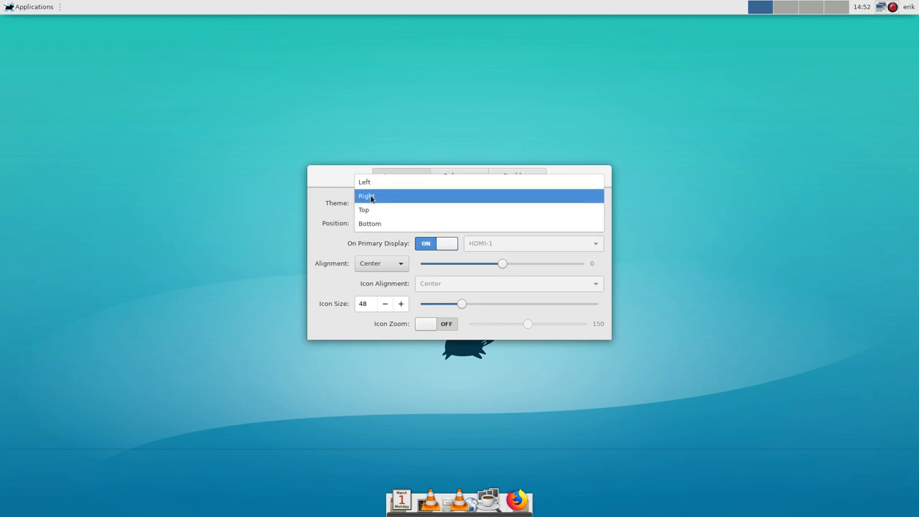
{"action": "left_click", "coordinate": [365, 181]}
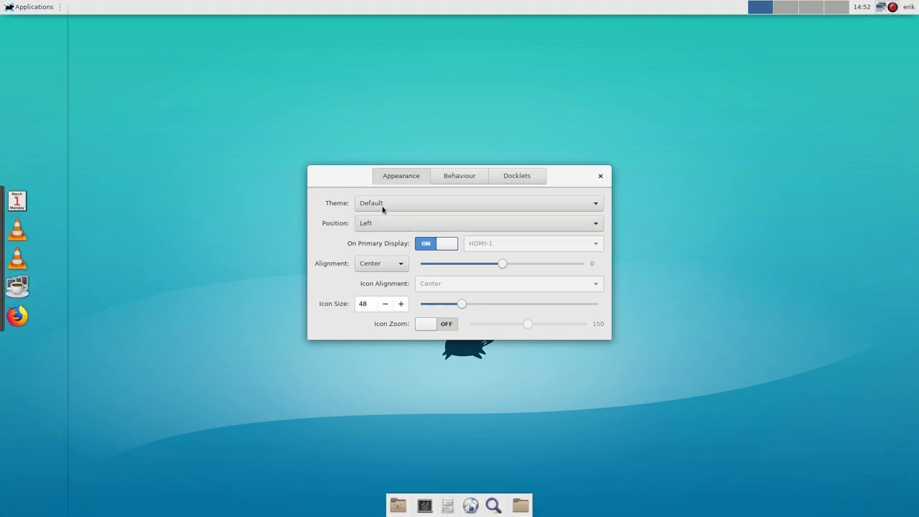
{"action": "mouse_move", "coordinate": [86, 341]}
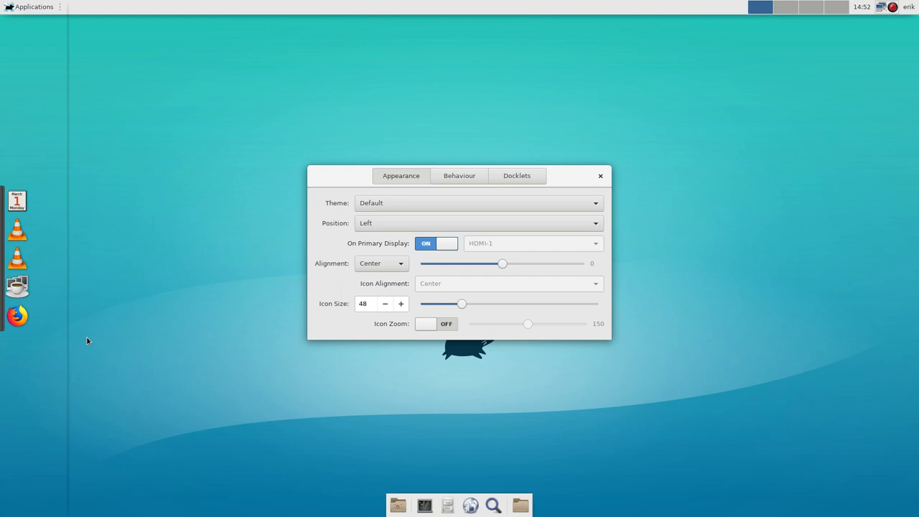
{"action": "mouse_move", "coordinate": [856, 61]}
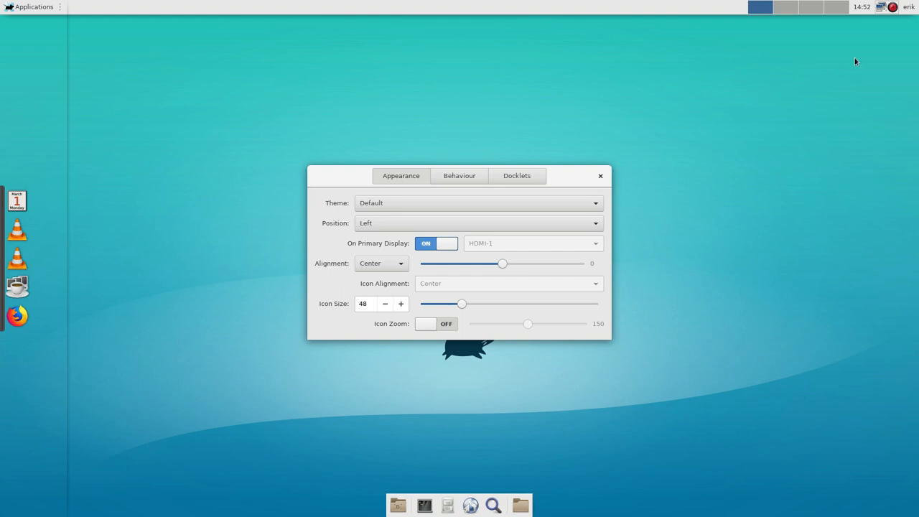
{"action": "mouse_move", "coordinate": [412, 111]}
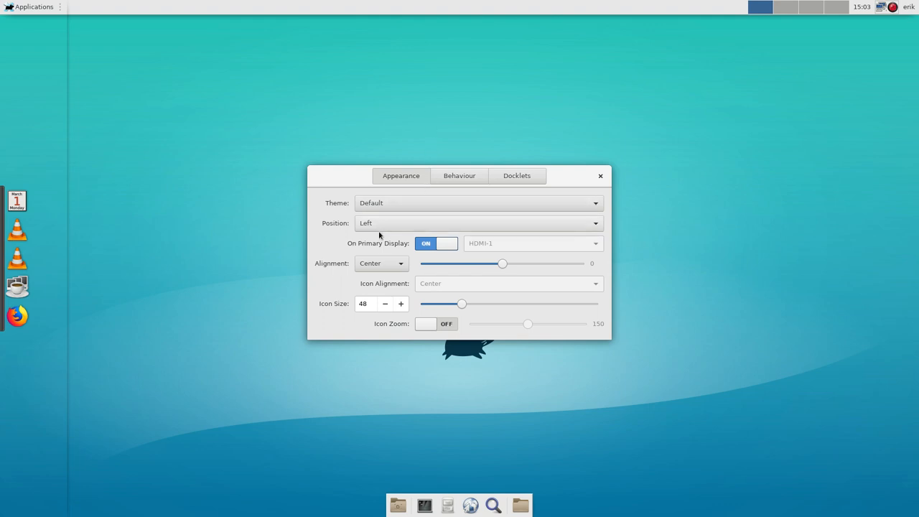
{"action": "mouse_move", "coordinate": [596, 175]}
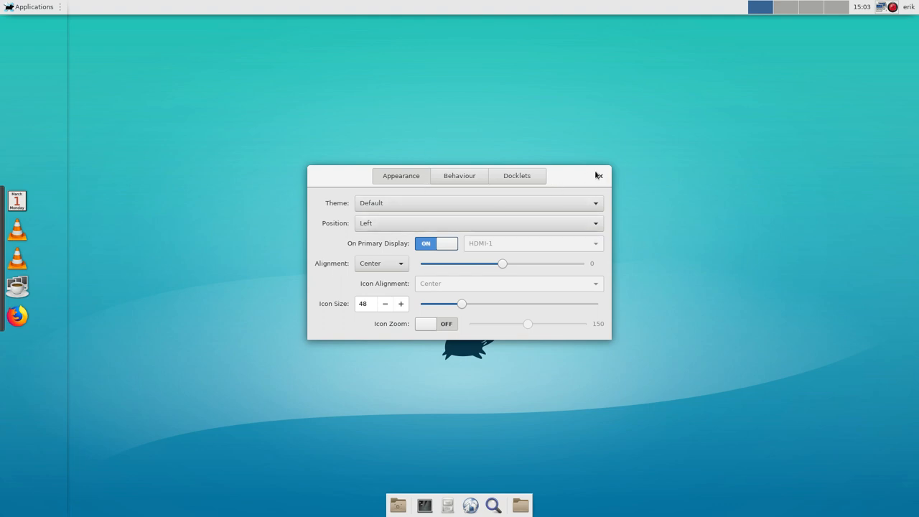
{"action": "left_click", "coordinate": [598, 175]}
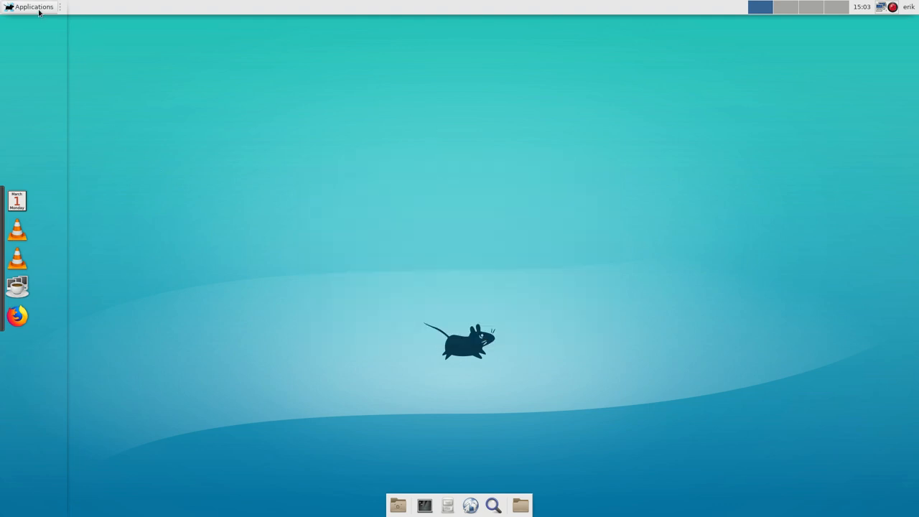
Review the Compositor shadow settings in Window Manager Tweaks, then close it.
{"action": "left_click", "coordinate": [34, 6]}
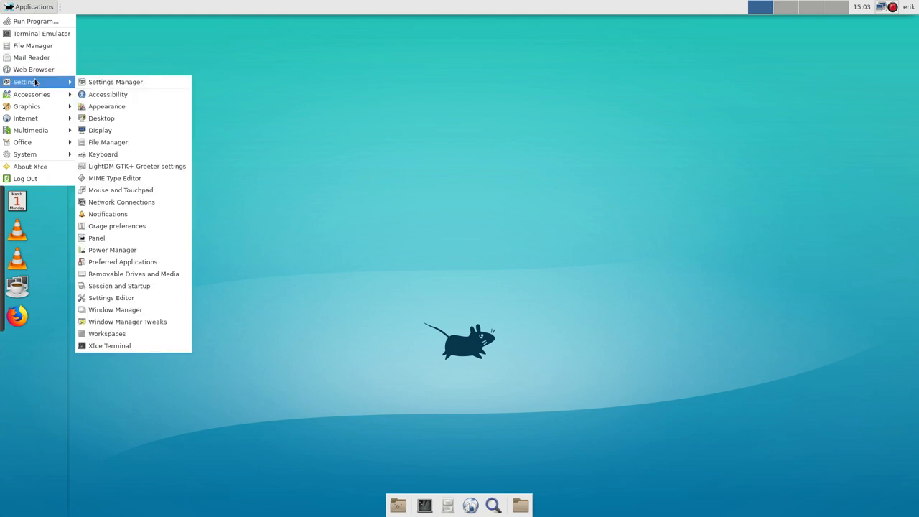
{"action": "mouse_move", "coordinate": [127, 322]}
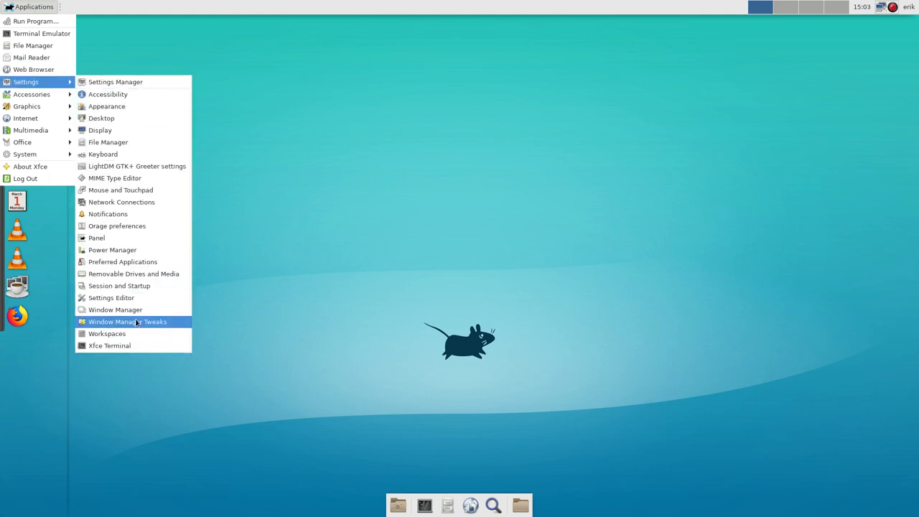
{"action": "mouse_move", "coordinate": [115, 310]}
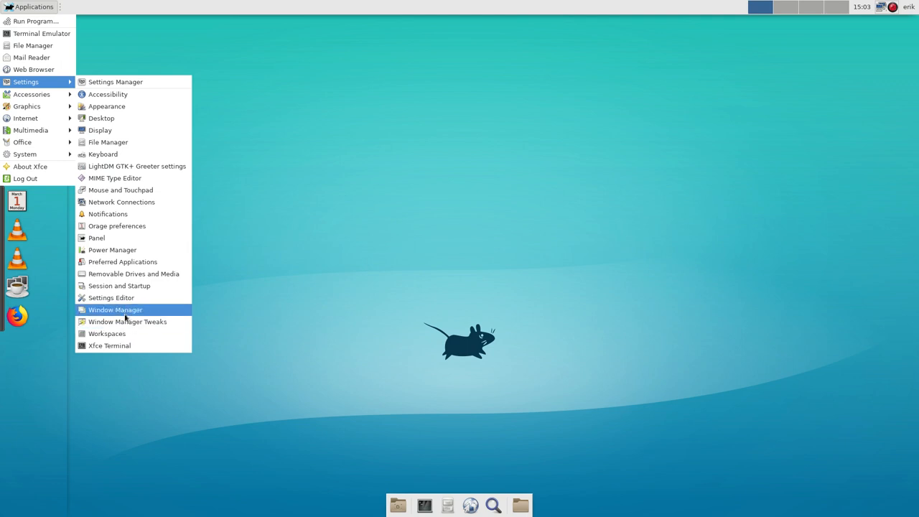
{"action": "left_click", "coordinate": [126, 321]}
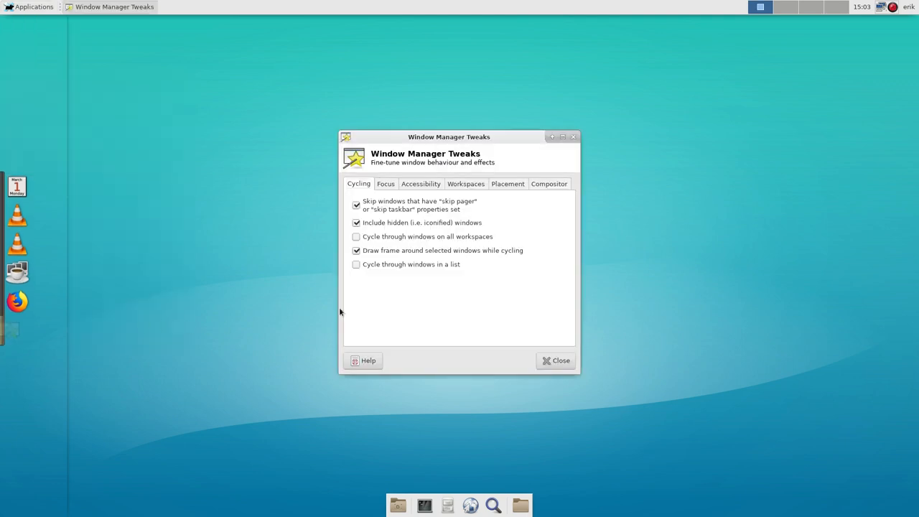
{"action": "left_click", "coordinate": [549, 184]}
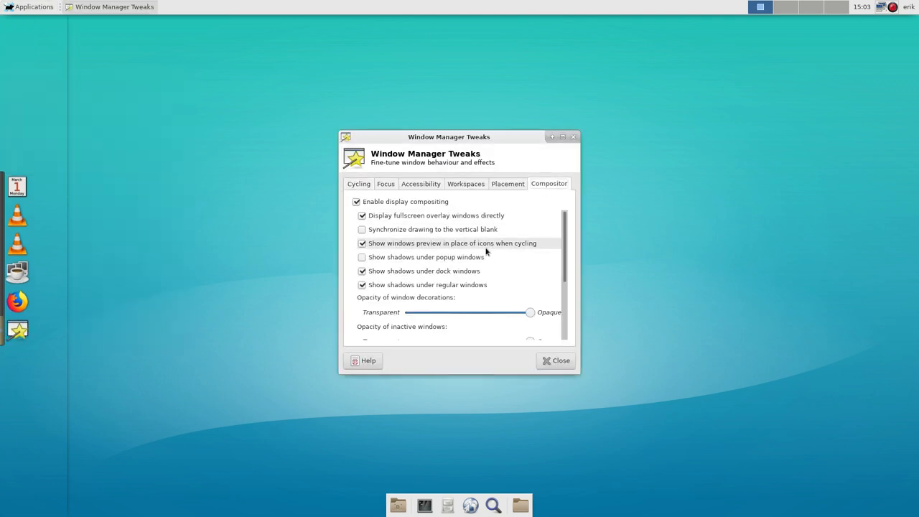
{"action": "mouse_move", "coordinate": [415, 273]}
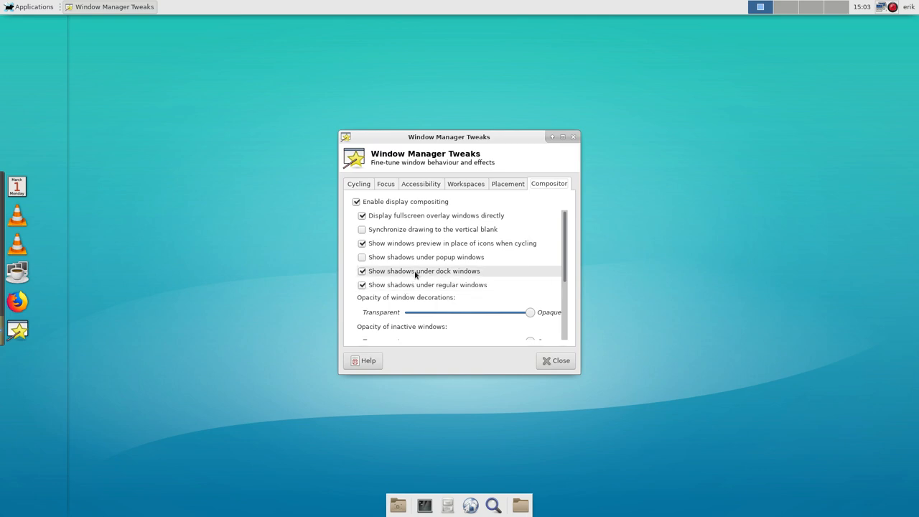
{"action": "left_click", "coordinate": [554, 361]}
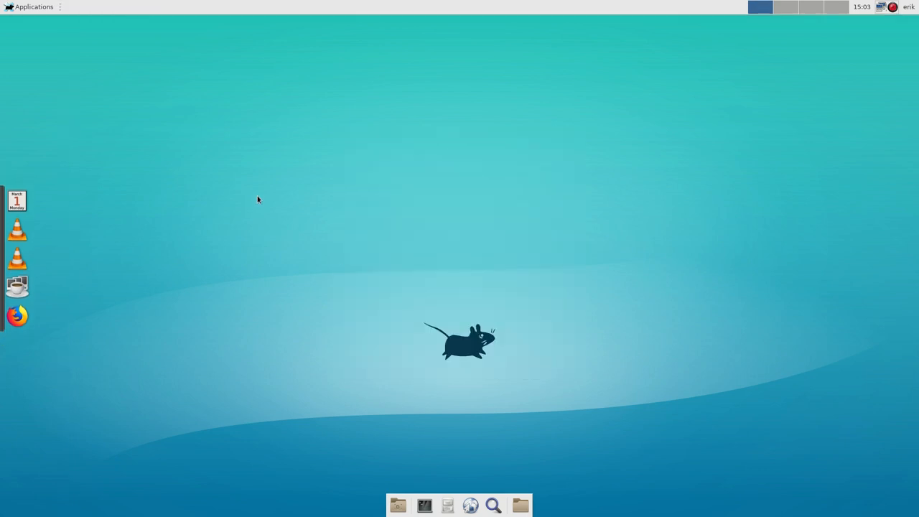
{"action": "mouse_move", "coordinate": [89, 390]}
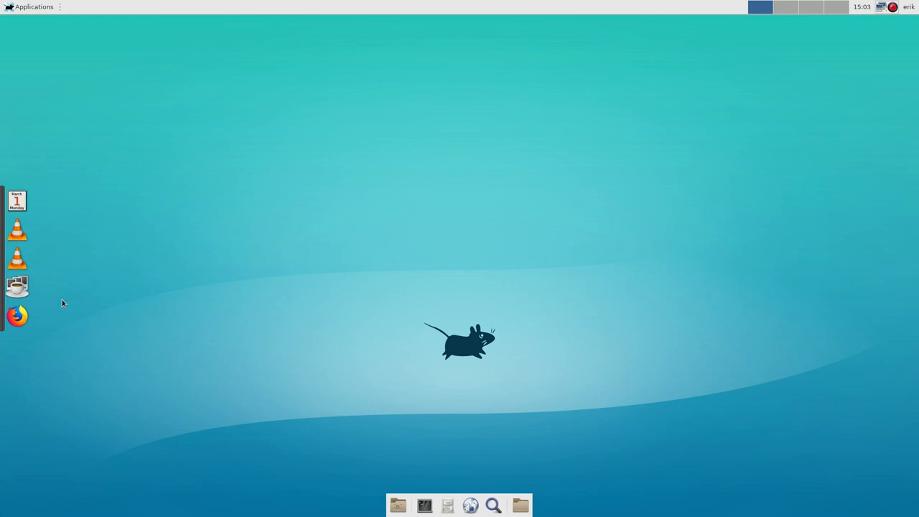
From the dock's Preferences, try the Apollo, Arc, Capsos, Chameleon and Default themes in turn.
{"action": "right_click", "coordinate": [17, 228]}
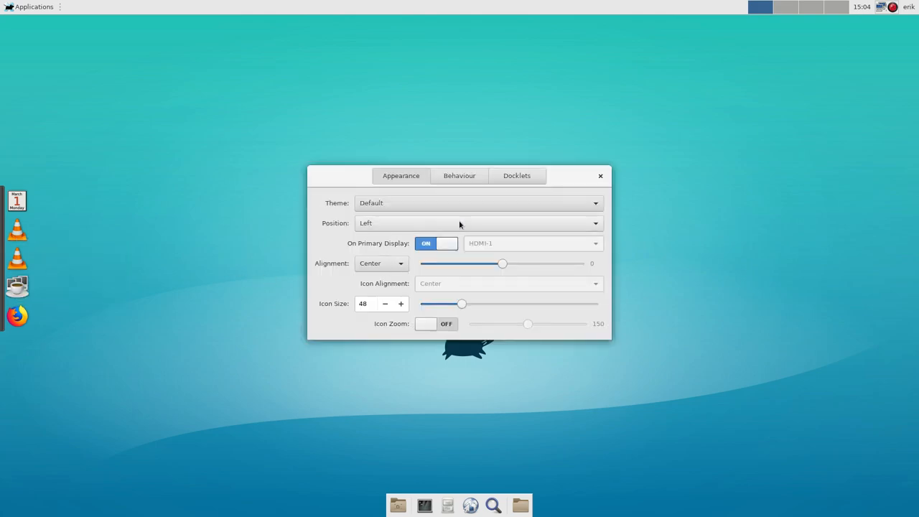
{"action": "left_click", "coordinate": [477, 203]}
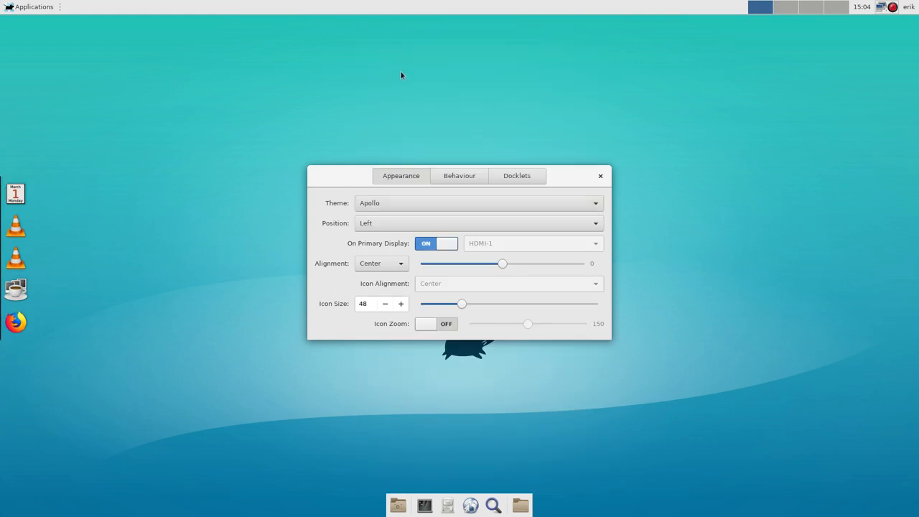
{"action": "left_click", "coordinate": [476, 203]}
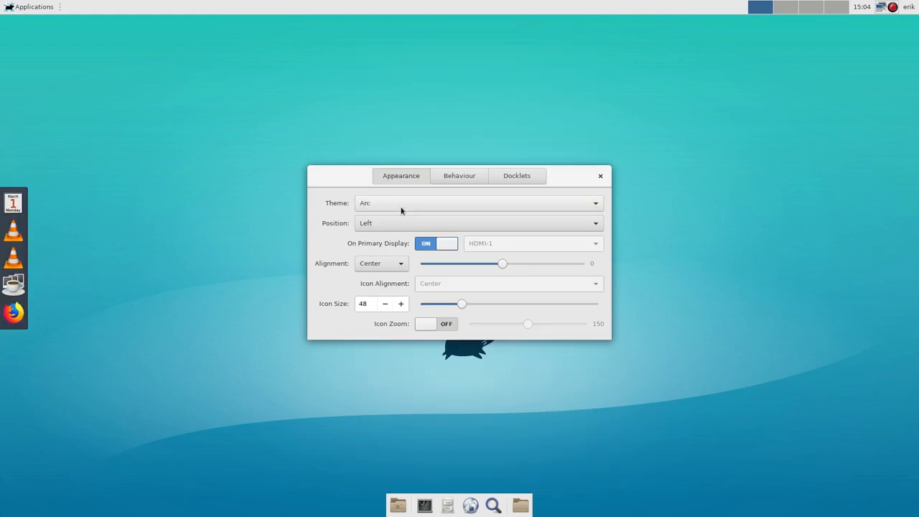
{"action": "left_click", "coordinate": [477, 203]}
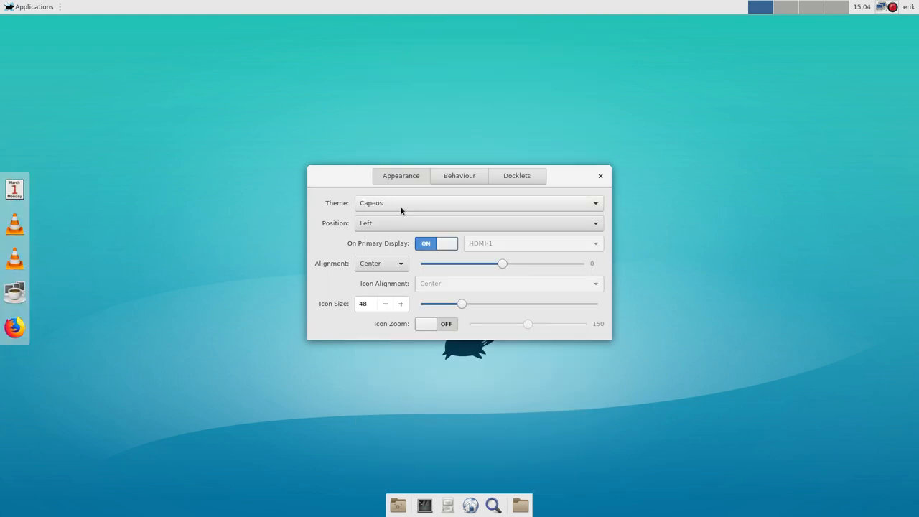
{"action": "left_click", "coordinate": [476, 202]}
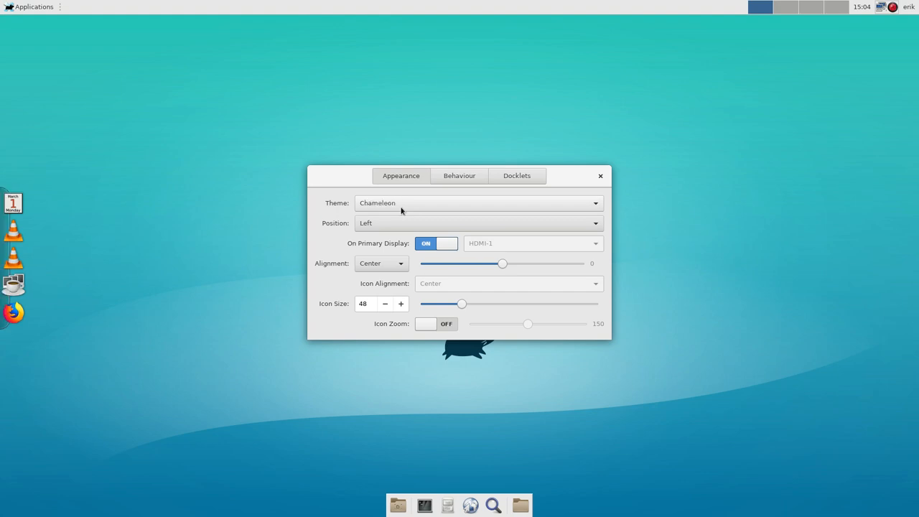
{"action": "left_click", "coordinate": [477, 202]}
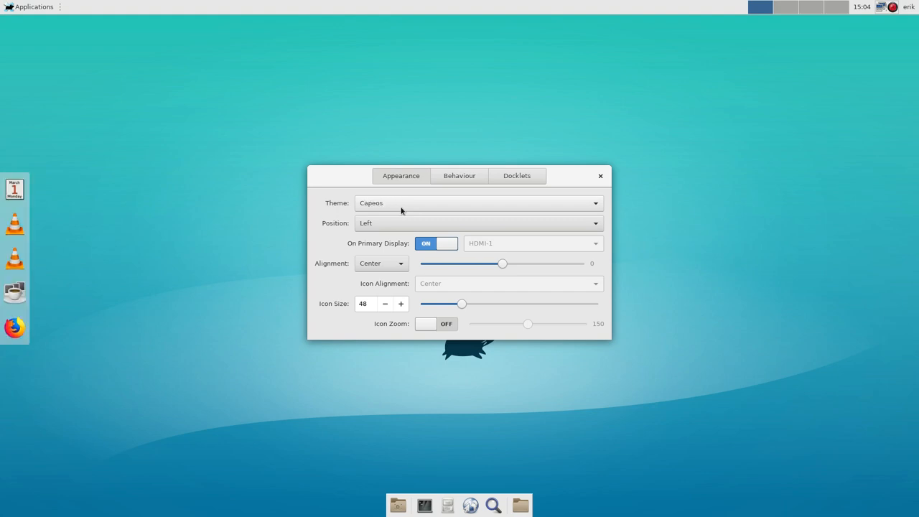
{"action": "left_click", "coordinate": [477, 202]}
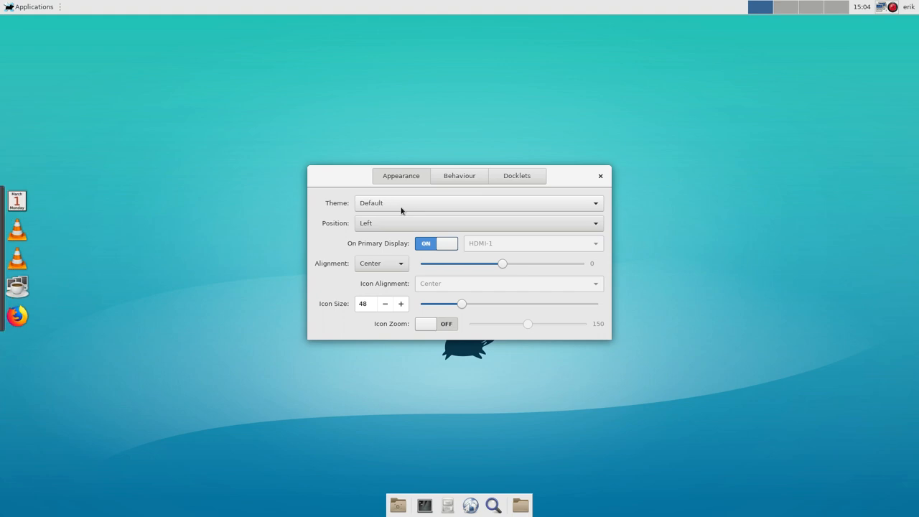
{"action": "left_click", "coordinate": [477, 203]}
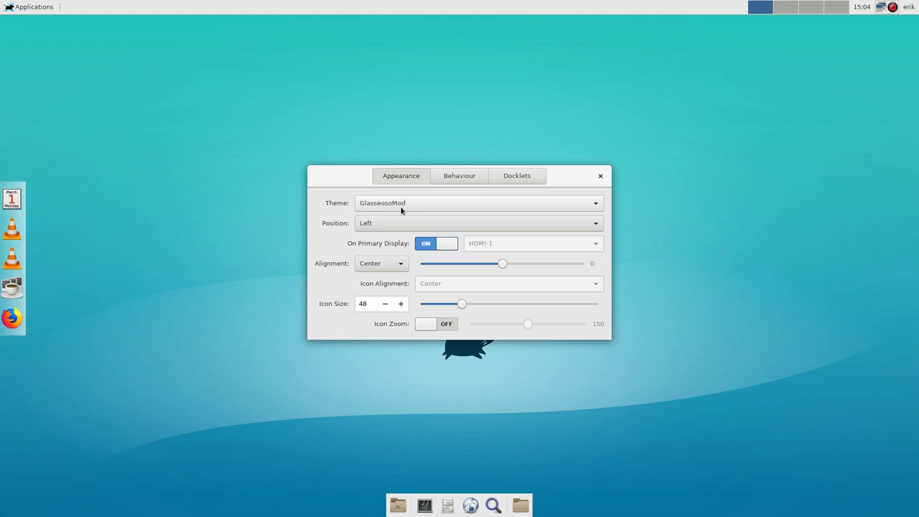
{"action": "left_click", "coordinate": [476, 203]}
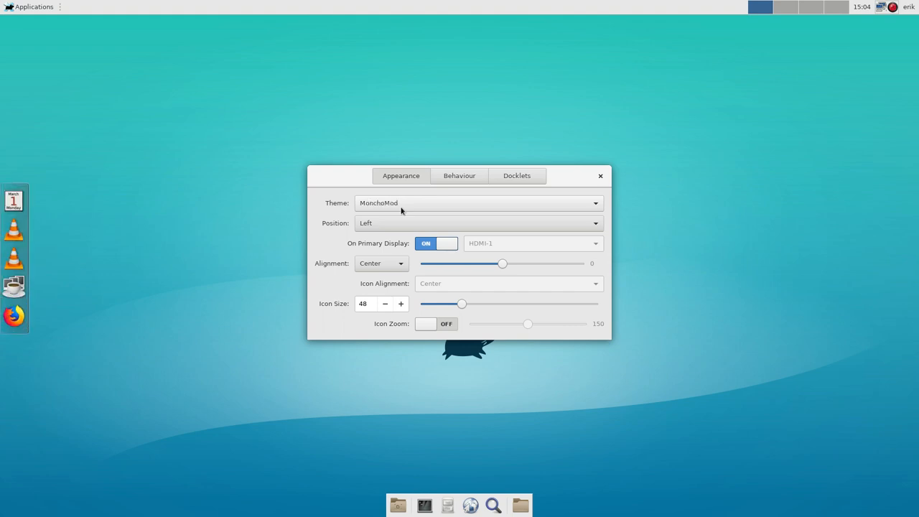
{"action": "left_click", "coordinate": [477, 203]}
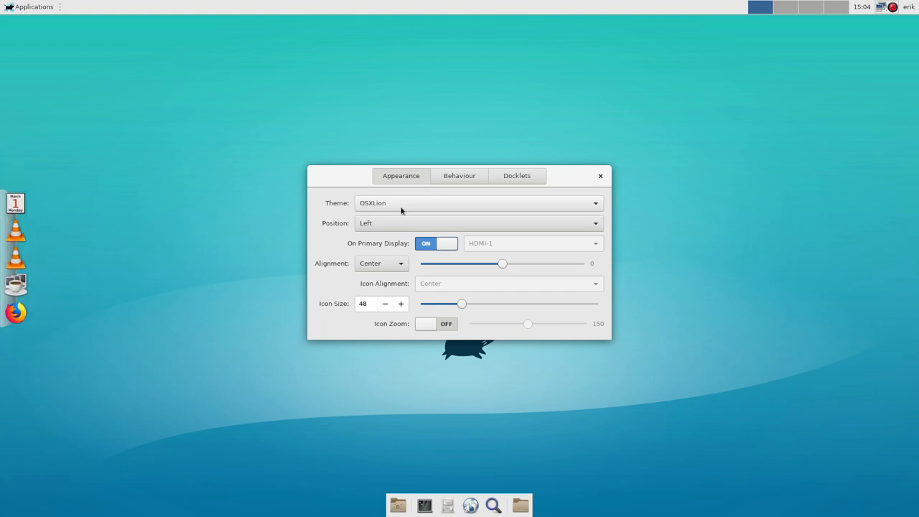
Continue through Panel, PearOS, Unity-like and finally anti-shade, then close the preferences.
{"action": "left_click", "coordinate": [477, 203]}
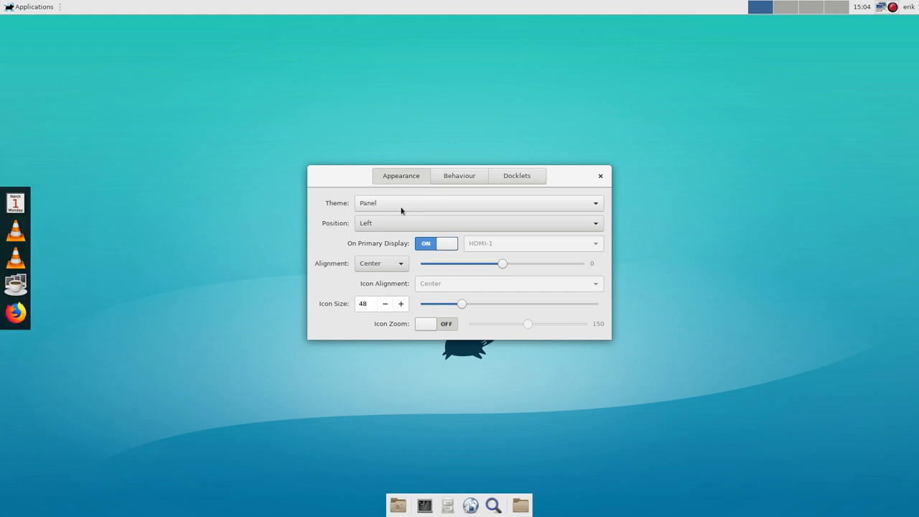
{"action": "left_click", "coordinate": [477, 202]}
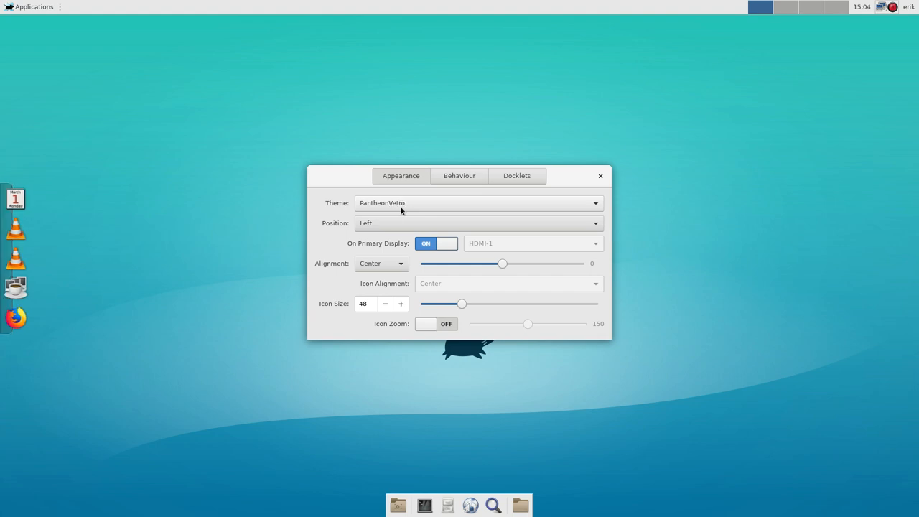
{"action": "left_click", "coordinate": [477, 202]}
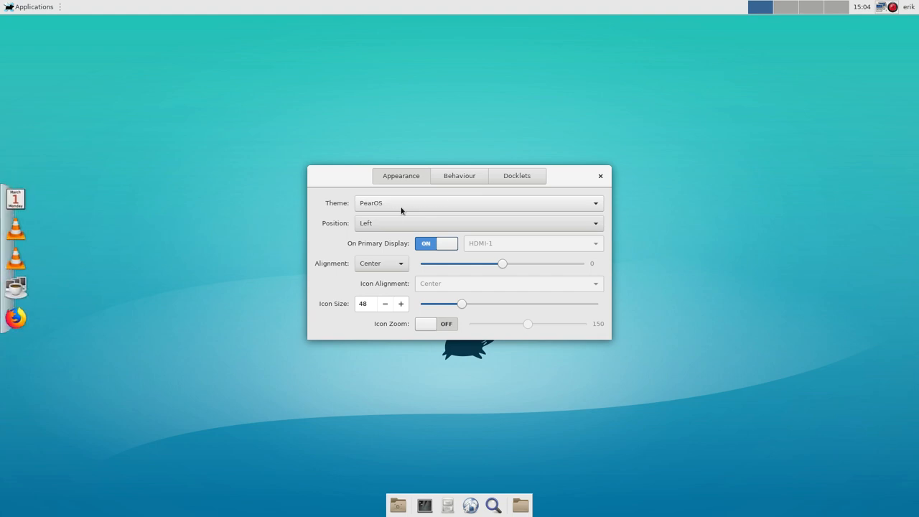
{"action": "left_click", "coordinate": [476, 202]}
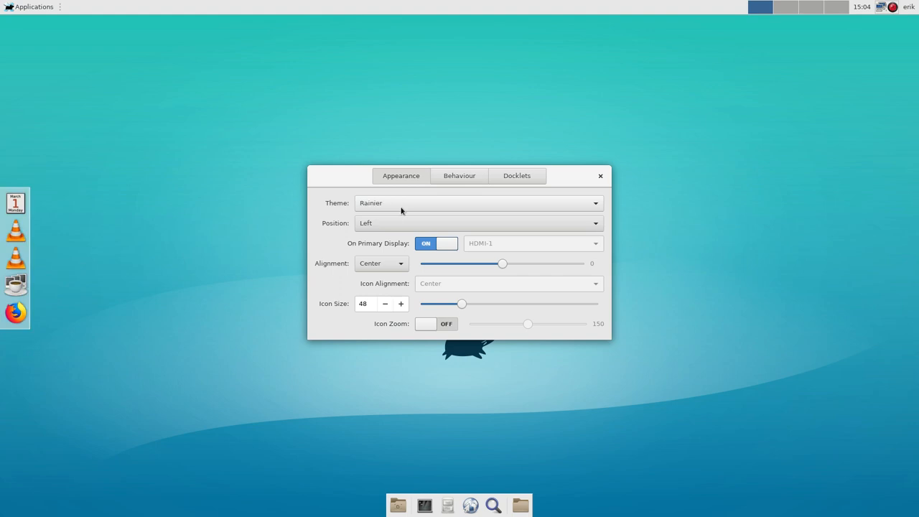
{"action": "left_click", "coordinate": [476, 202]}
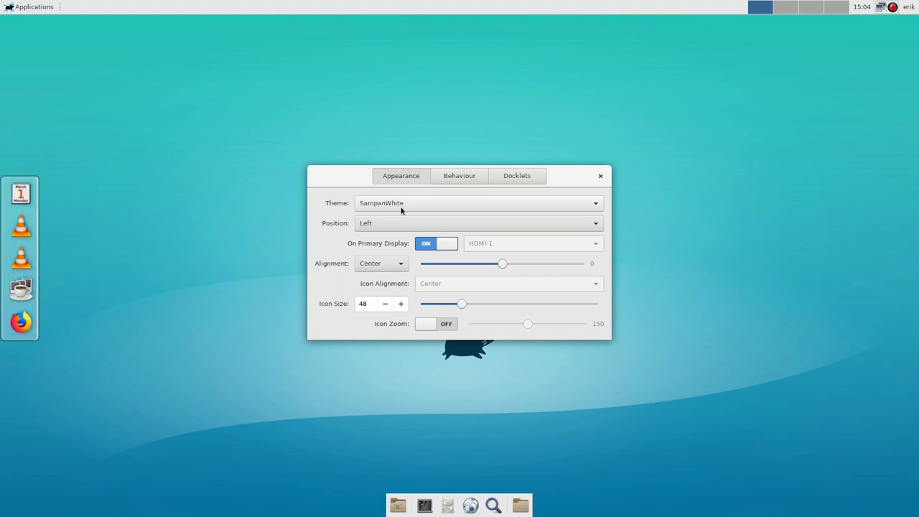
{"action": "left_click", "coordinate": [477, 202]}
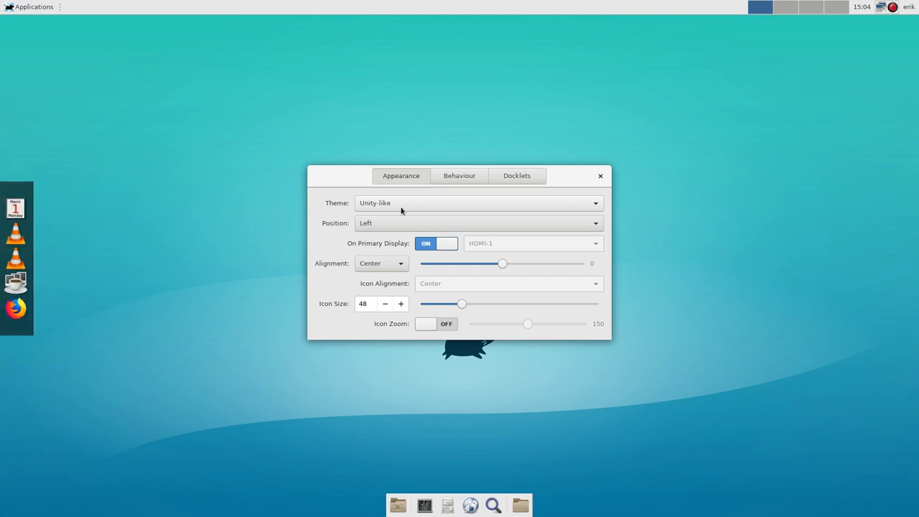
{"action": "left_click", "coordinate": [476, 203]}
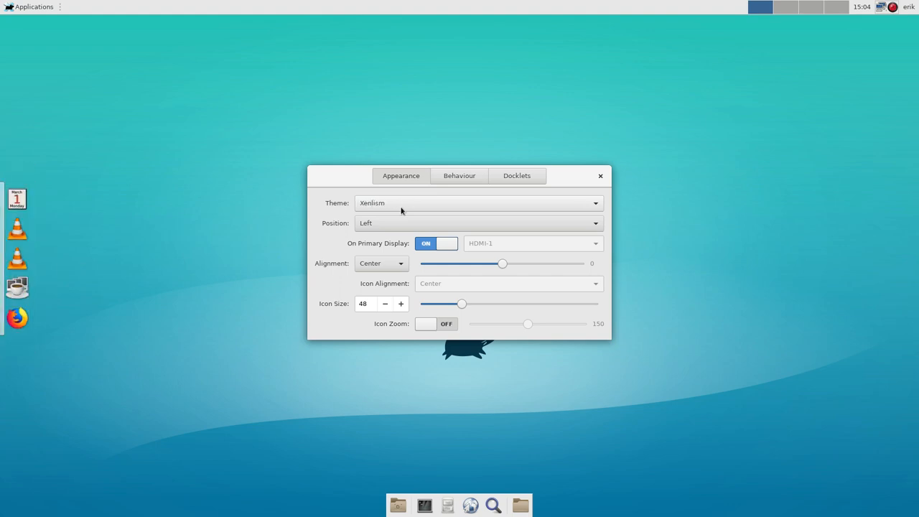
{"action": "left_click", "coordinate": [477, 203]}
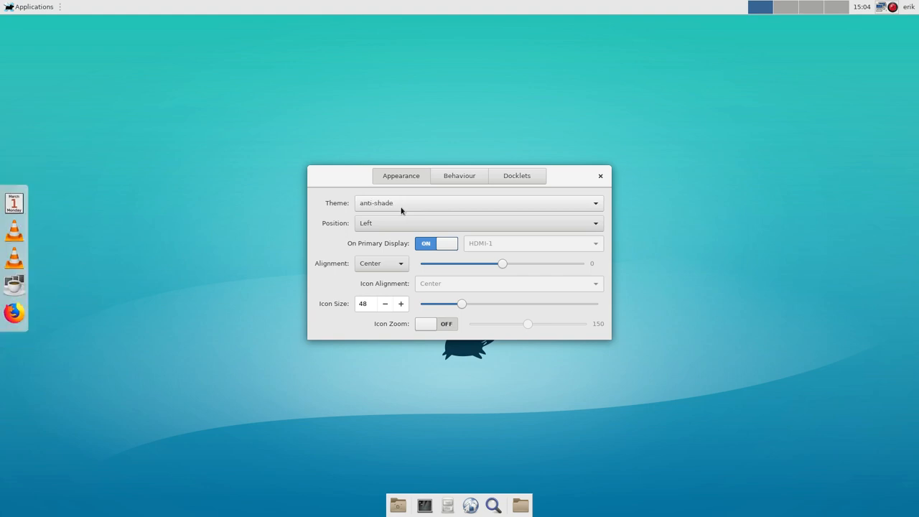
{"action": "left_click", "coordinate": [600, 176]}
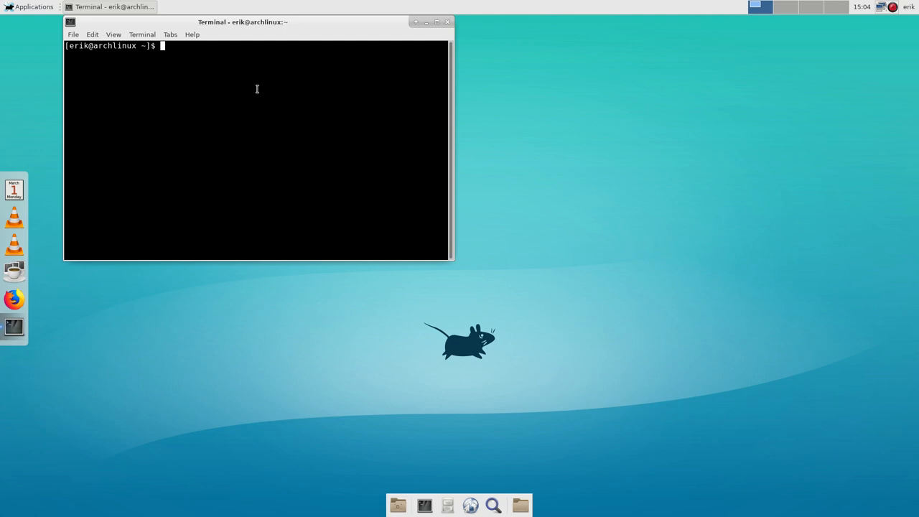
List sudo pacman -S arcolinux- completions in a maximized terminal window.
{"action": "type", "text": "sudo pacman"}
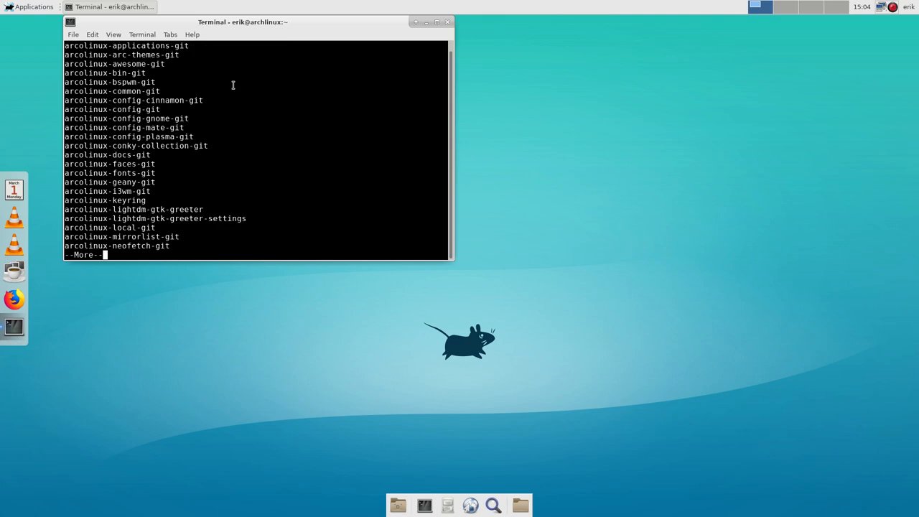
{"action": "left_click", "coordinate": [436, 21]}
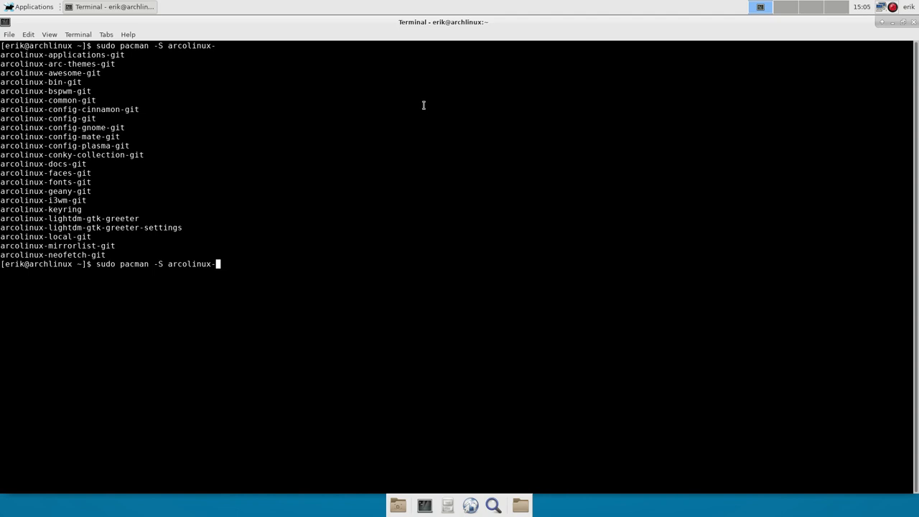
{"action": "mouse_move", "coordinate": [680, 37]}
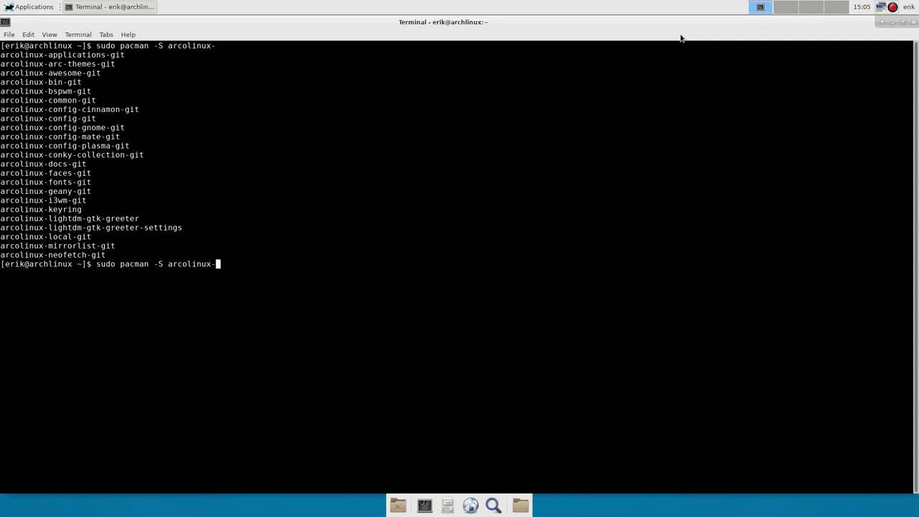
{"action": "left_click", "coordinate": [882, 7]}
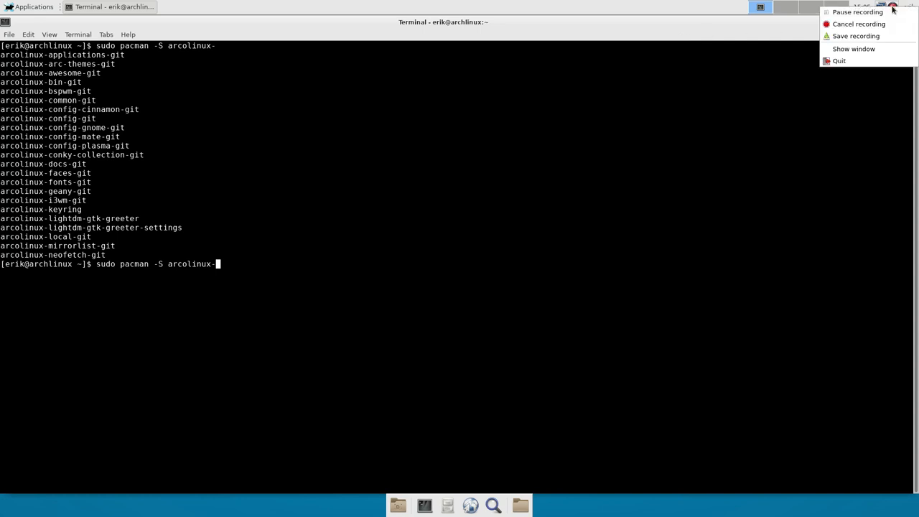